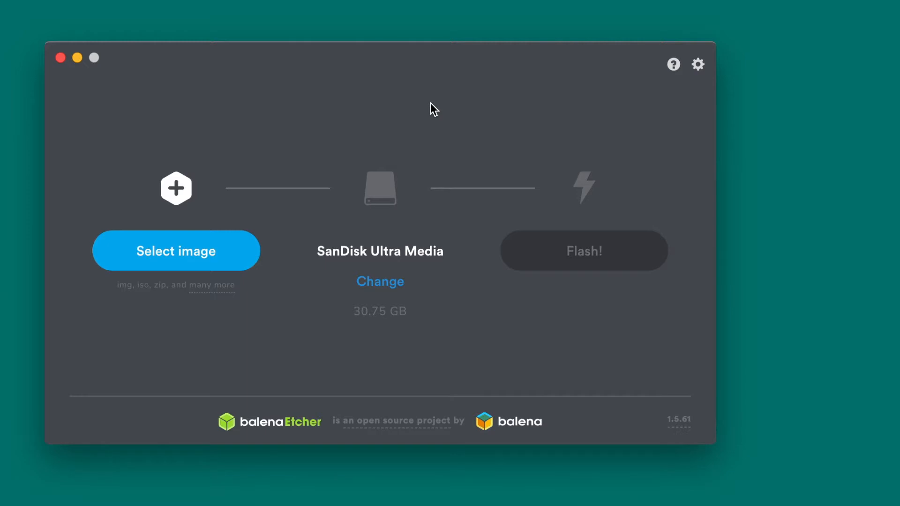
mouse_move(425, 102)
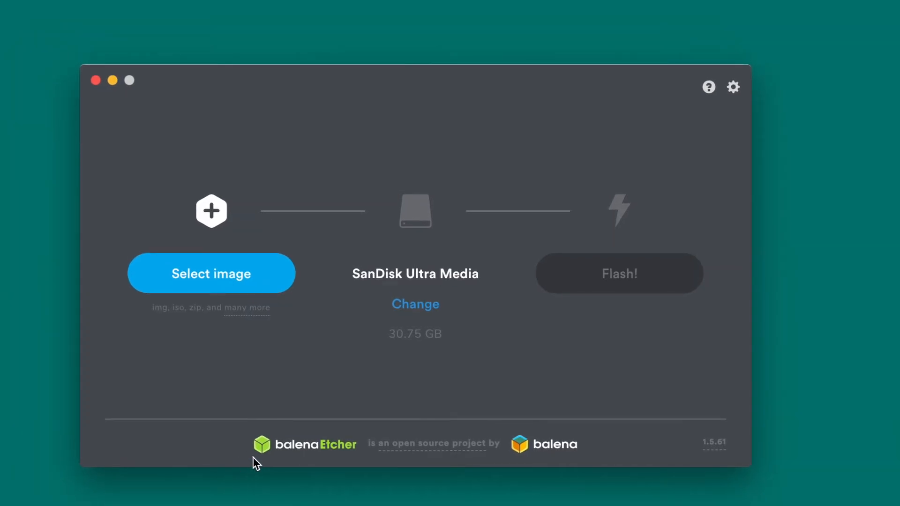
mouse_move(786, 167)
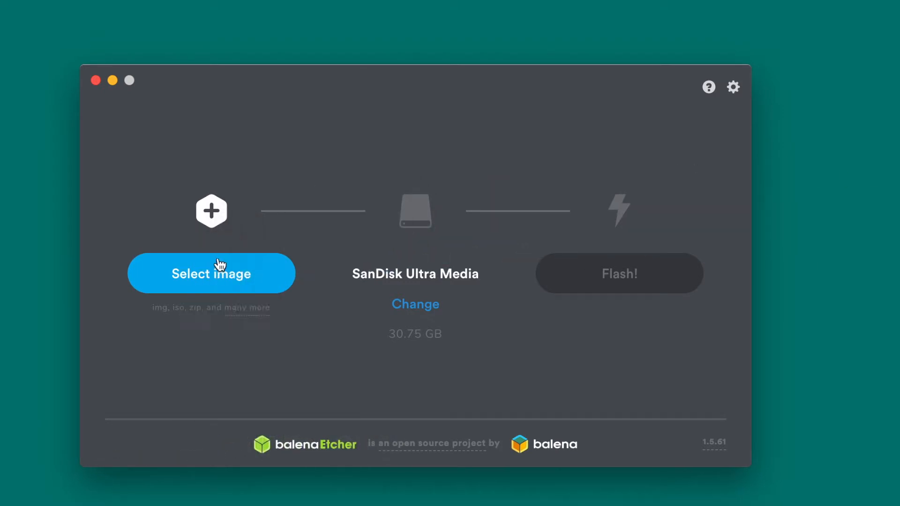
- Choose tails-amd64-4.14.img as the image for the SanDisk Ultra Media drive
left_click(210, 273)
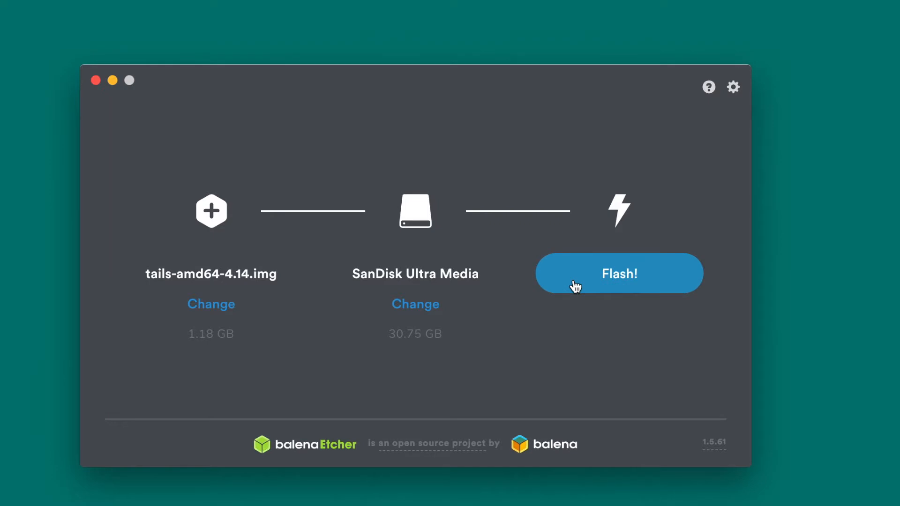
mouse_move(520, 264)
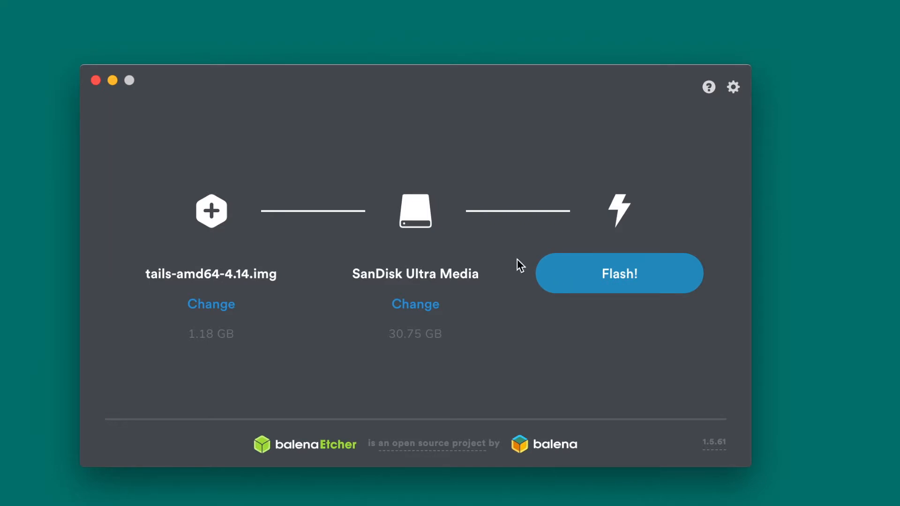
mouse_move(336, 206)
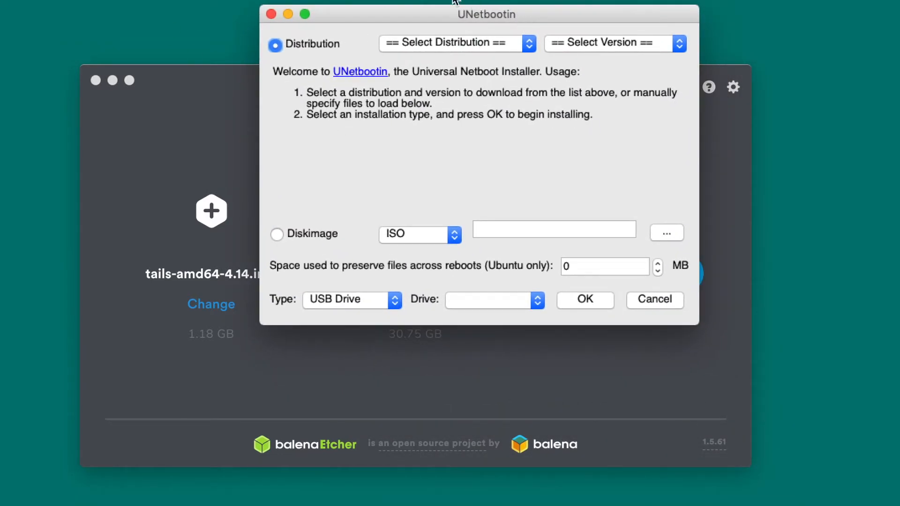
mouse_move(412, 177)
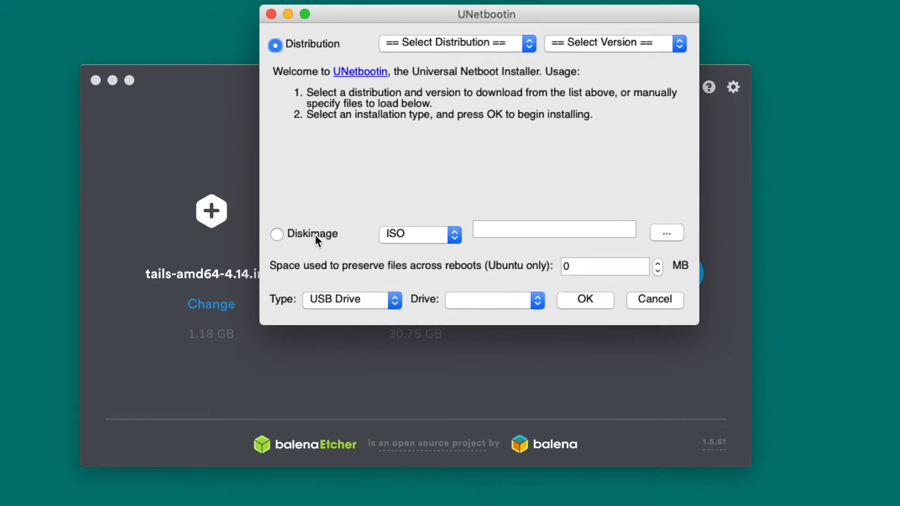
mouse_move(336, 211)
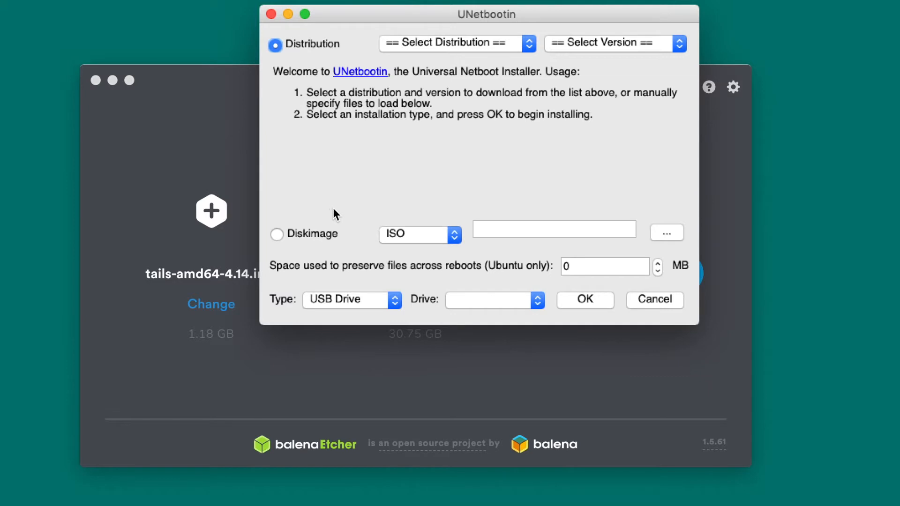
mouse_move(540, 20)
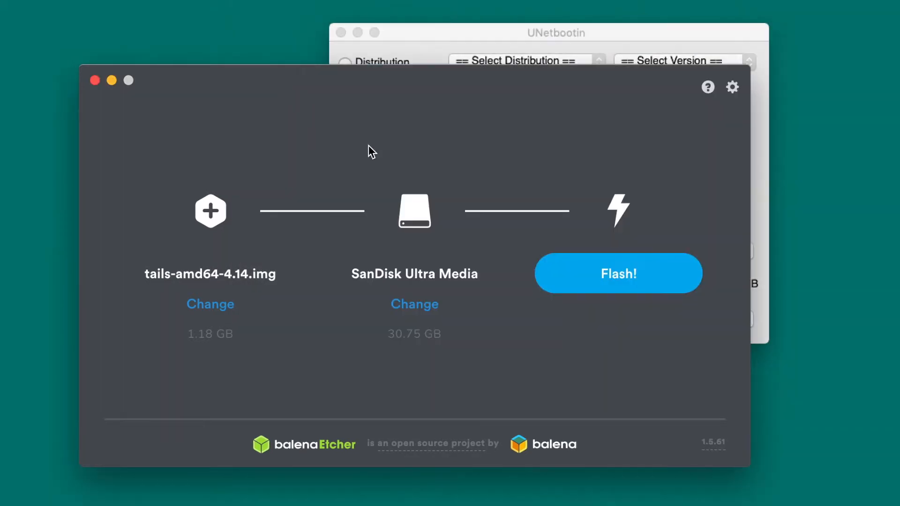
mouse_move(367, 118)
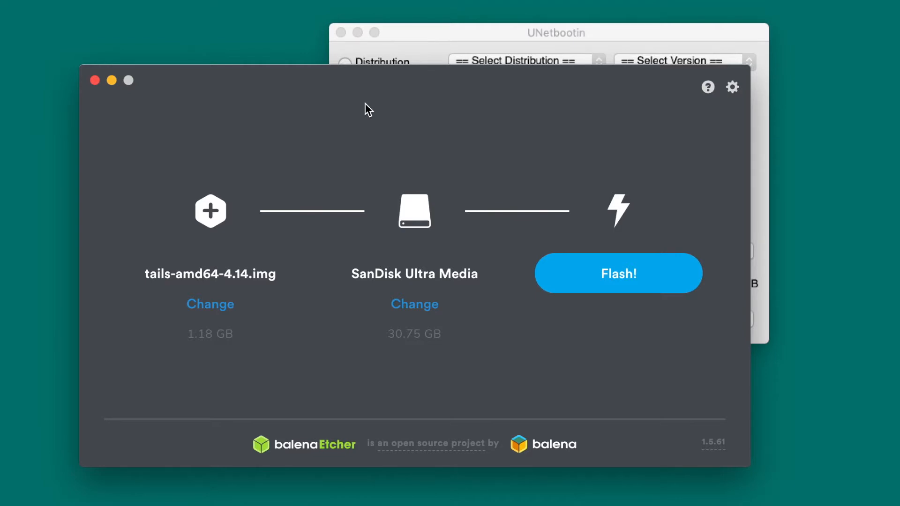
mouse_move(373, 108)
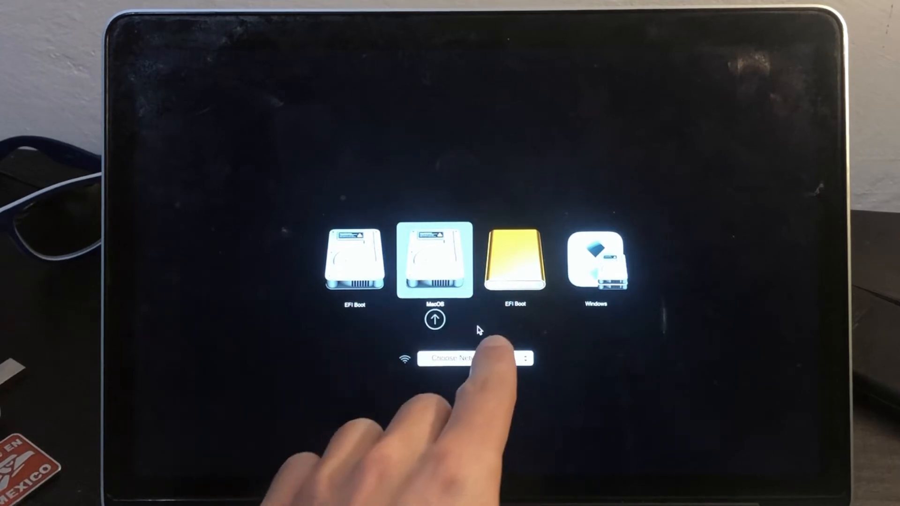
- Boot the Mac from the yellow EFI Boot USB disk in Startup Manager
left_click(515, 262)
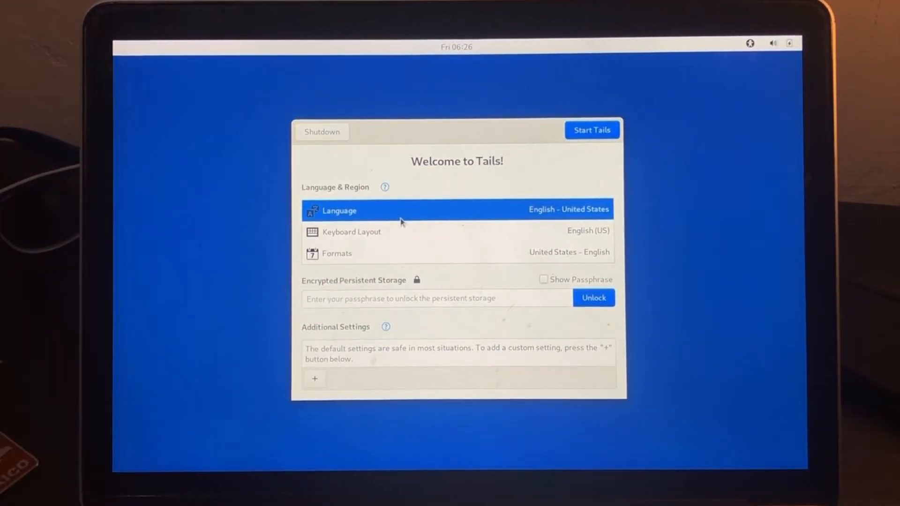
mouse_move(387, 235)
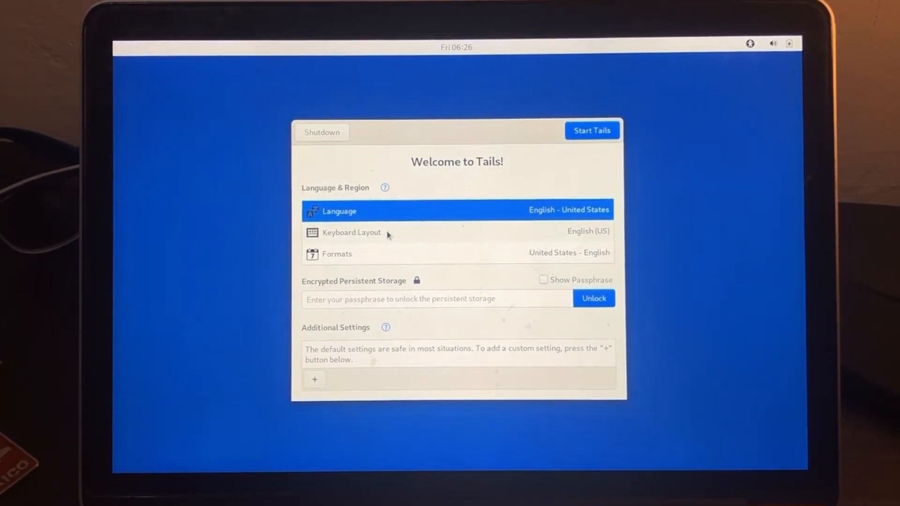
mouse_move(362, 199)
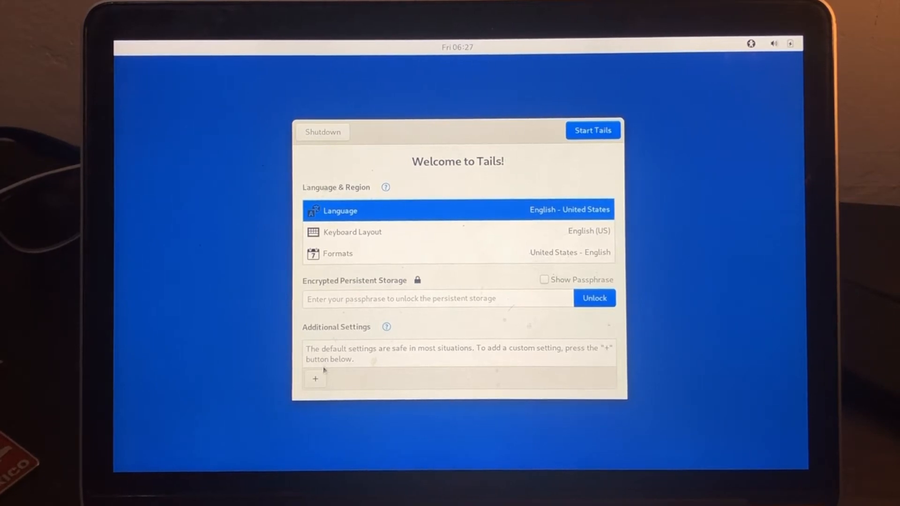
- Add an Administration Password under Additional Settings and move to the persistent storage passphrase
left_click(315, 379)
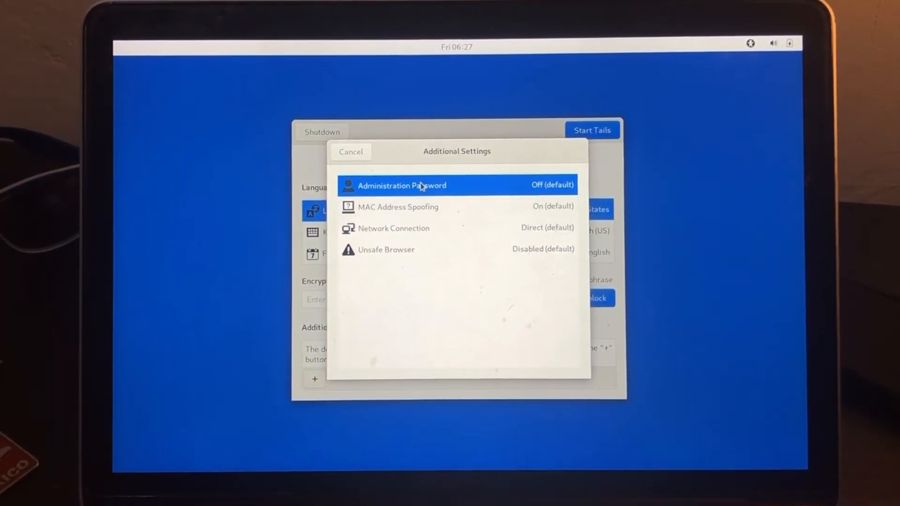
left_click(400, 185)
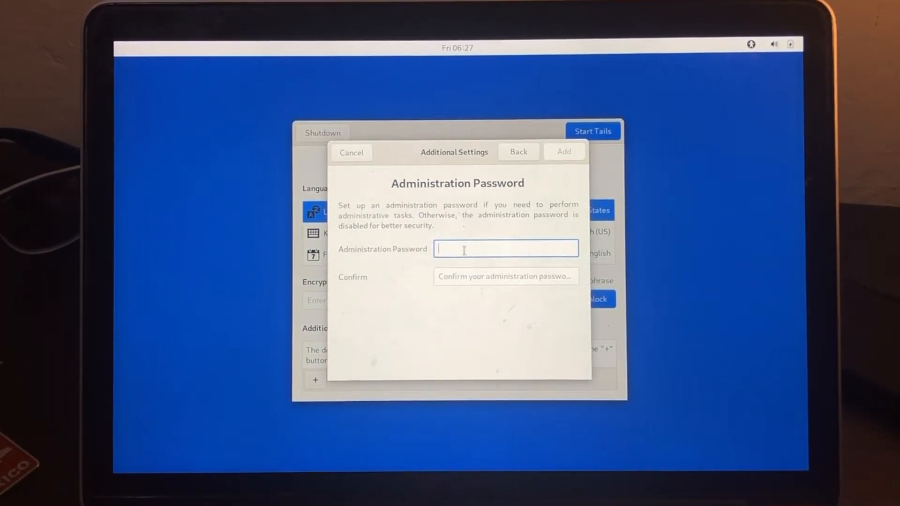
left_click(563, 152)
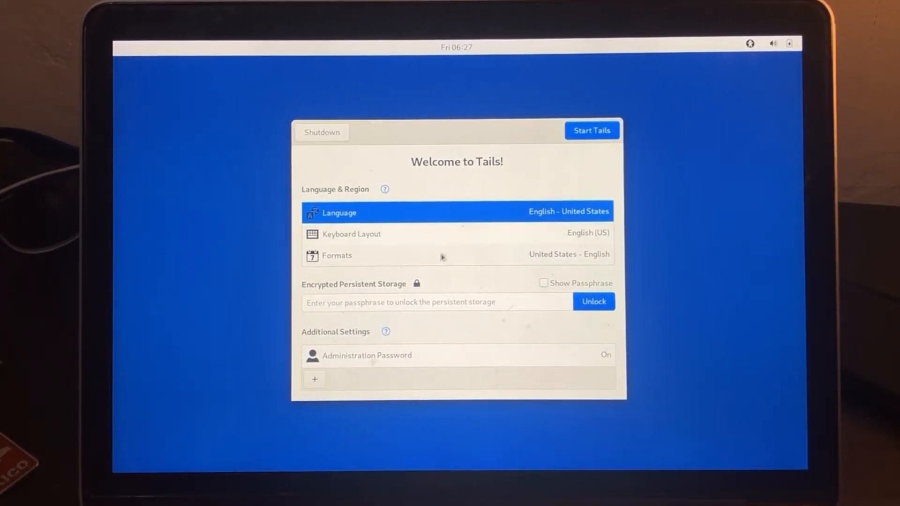
left_click(436, 302)
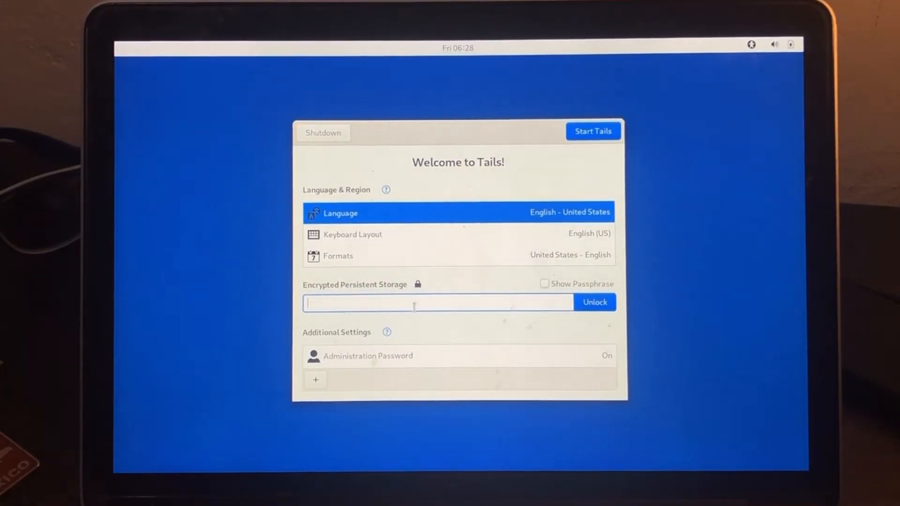
- Unlock the encrypted persistent storage and review the remaining additional settings without adding any
left_click(594, 302)
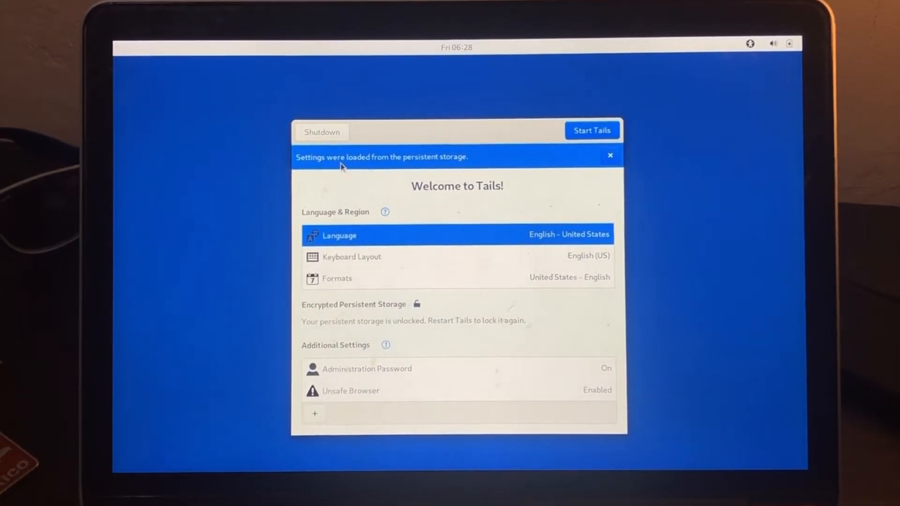
mouse_move(346, 389)
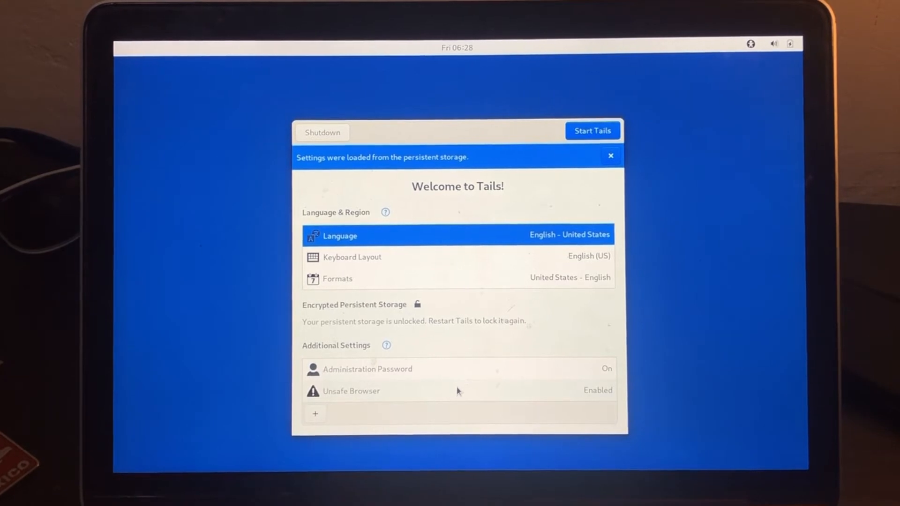
left_click(350, 391)
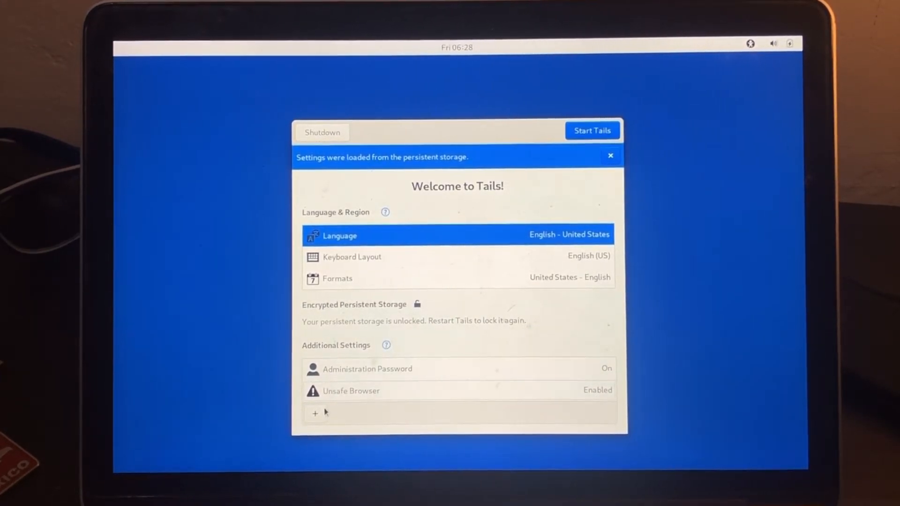
left_click(315, 413)
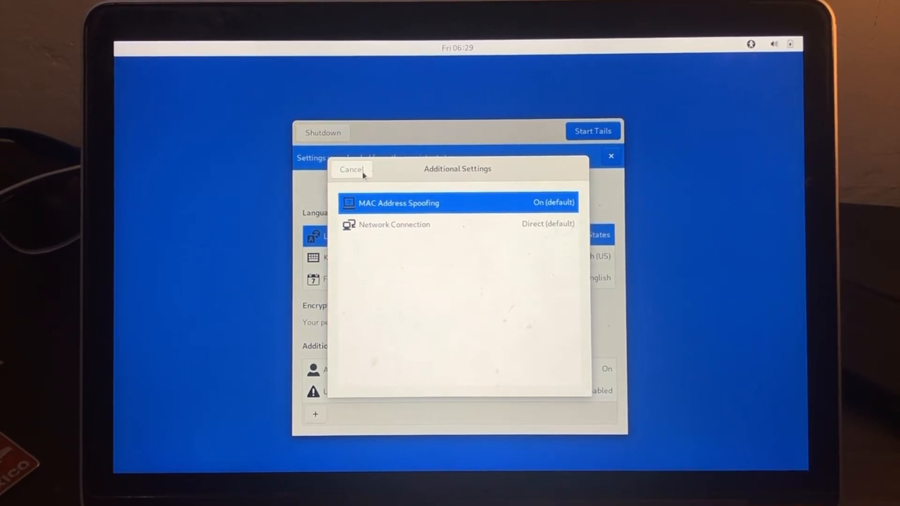
left_click(351, 169)
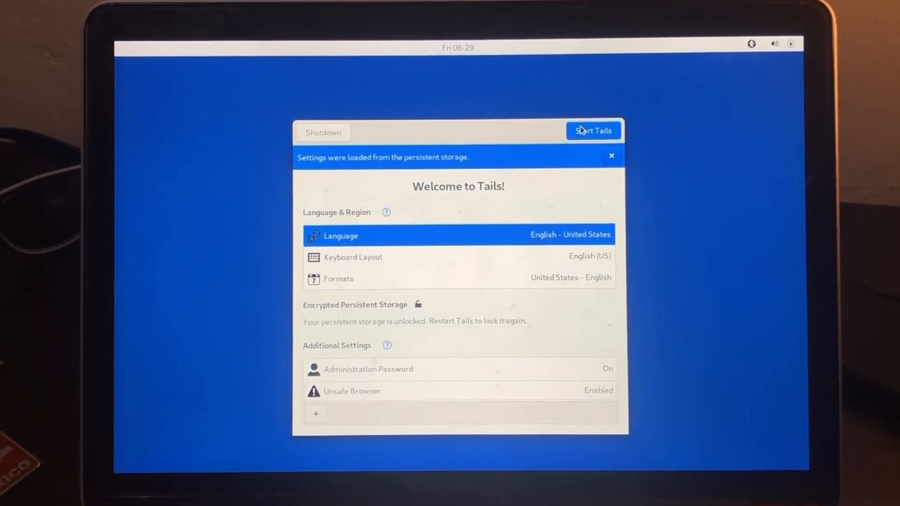
- Start Tails and read the Tails documentation page in Tor Browser
left_click(592, 131)
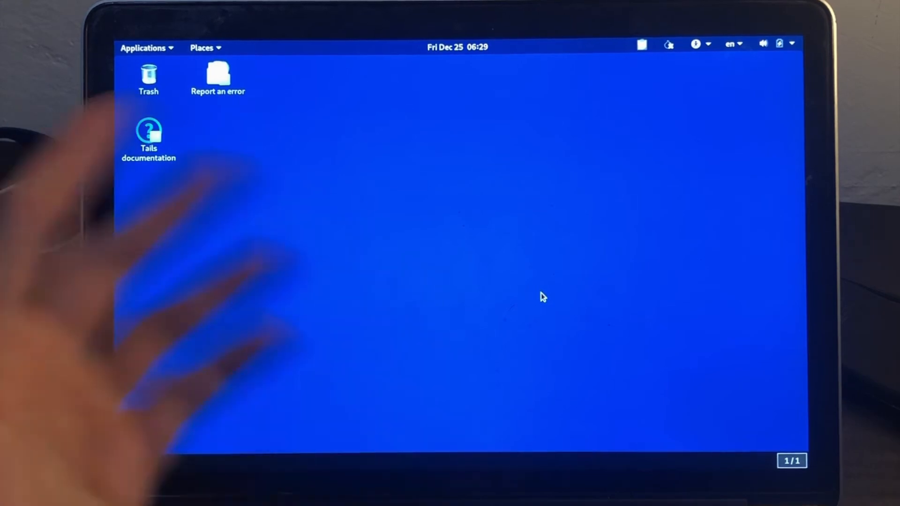
double_click(149, 137)
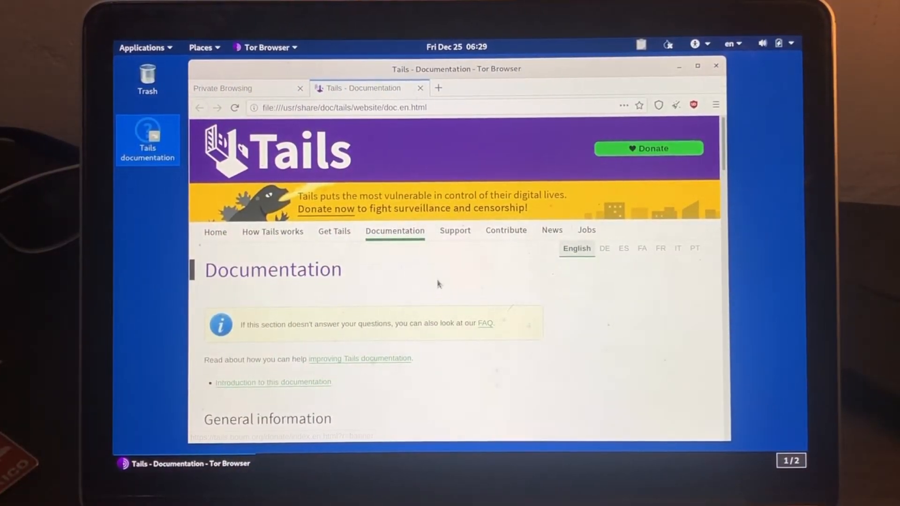
scroll("down", 3)
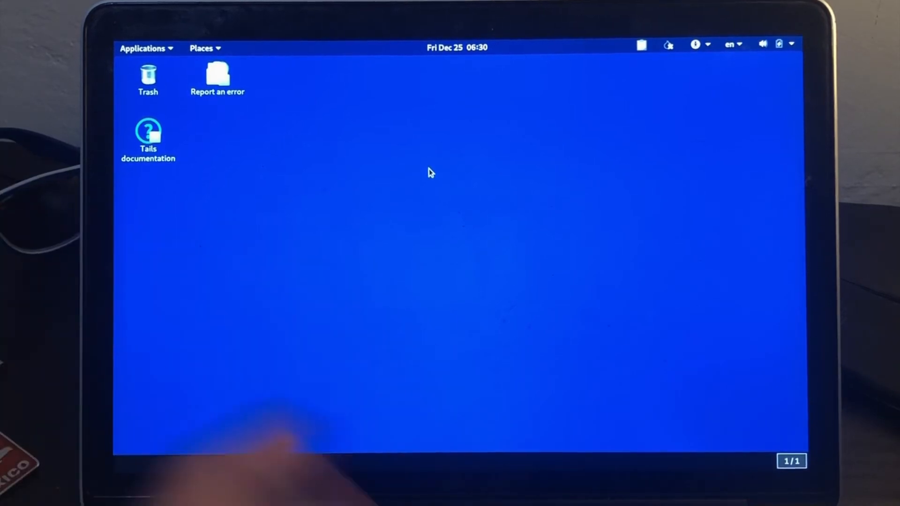
mouse_move(497, 166)
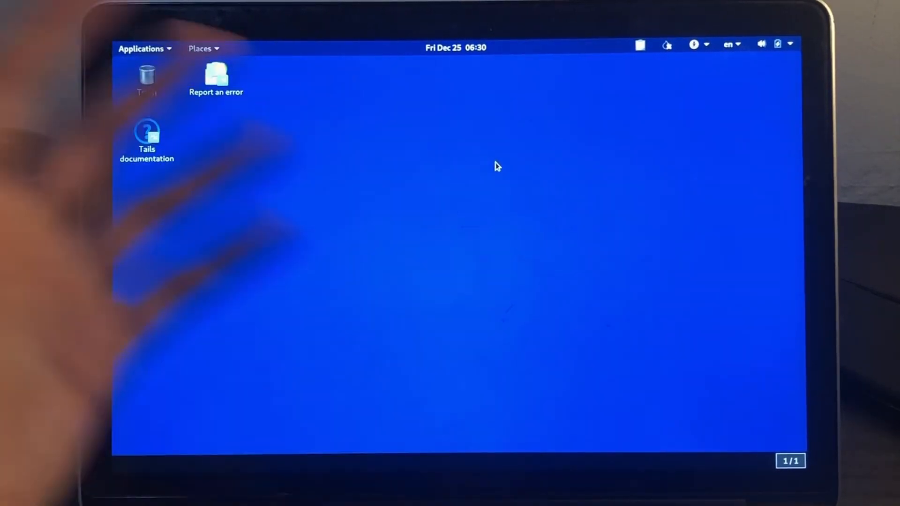
left_click(201, 48)
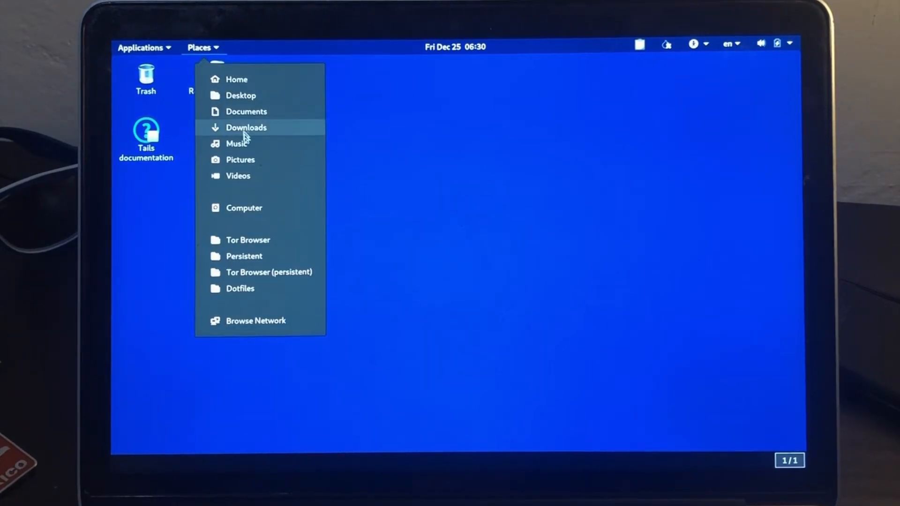
mouse_move(247, 240)
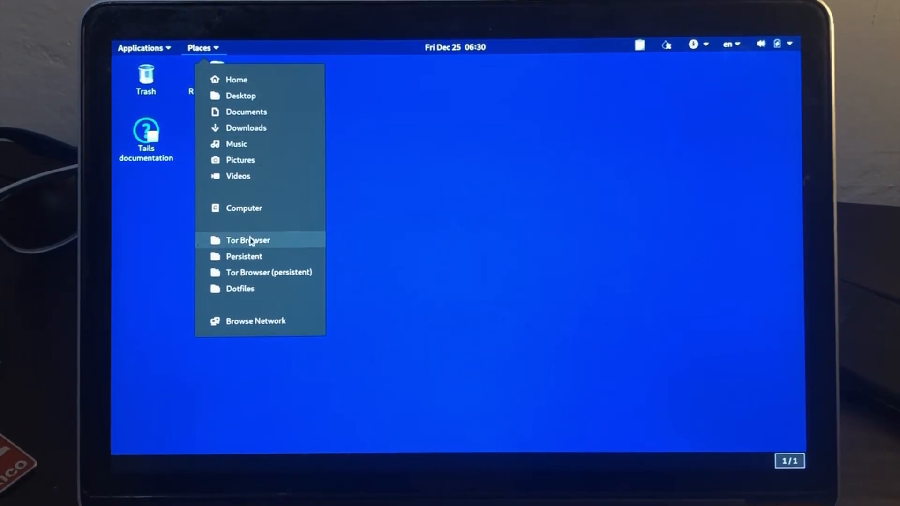
mouse_move(243, 257)
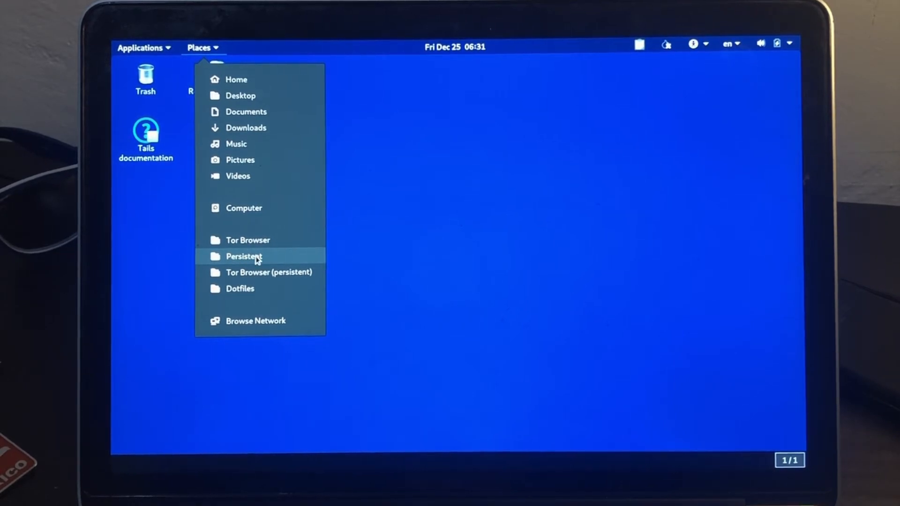
left_click(243, 255)
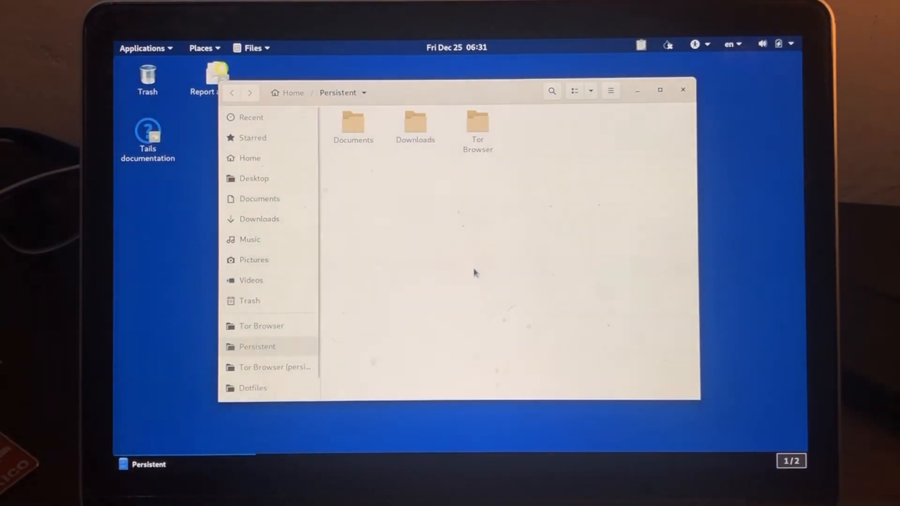
mouse_move(375, 164)
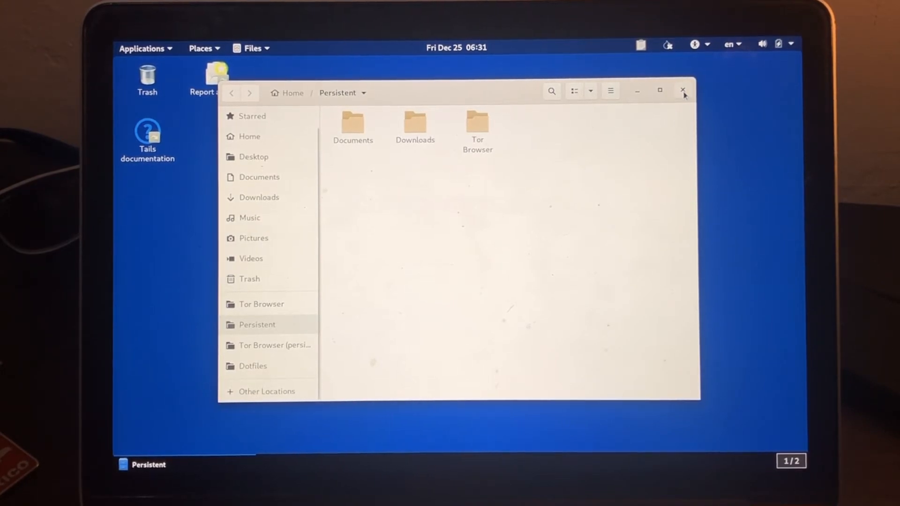
left_click(683, 91)
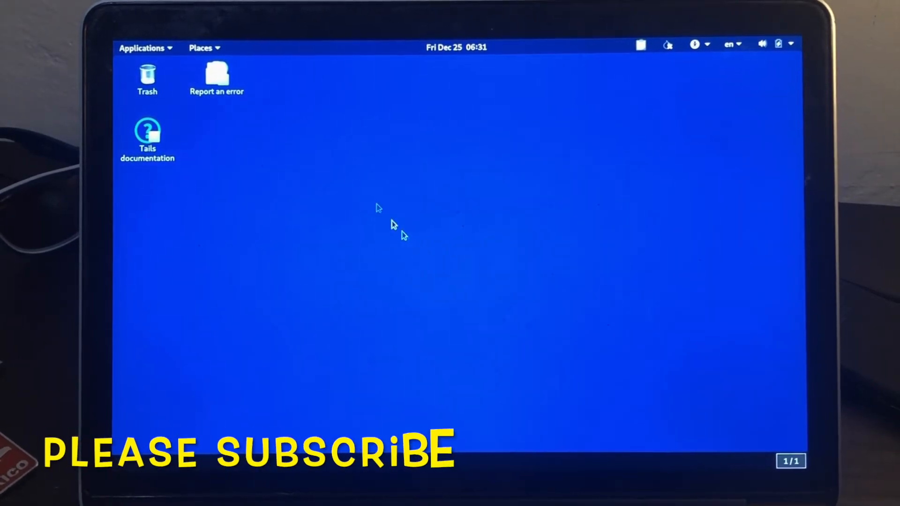
- Launch Configure persistent volume from Applications and review its persistence toggles
left_click(141, 48)
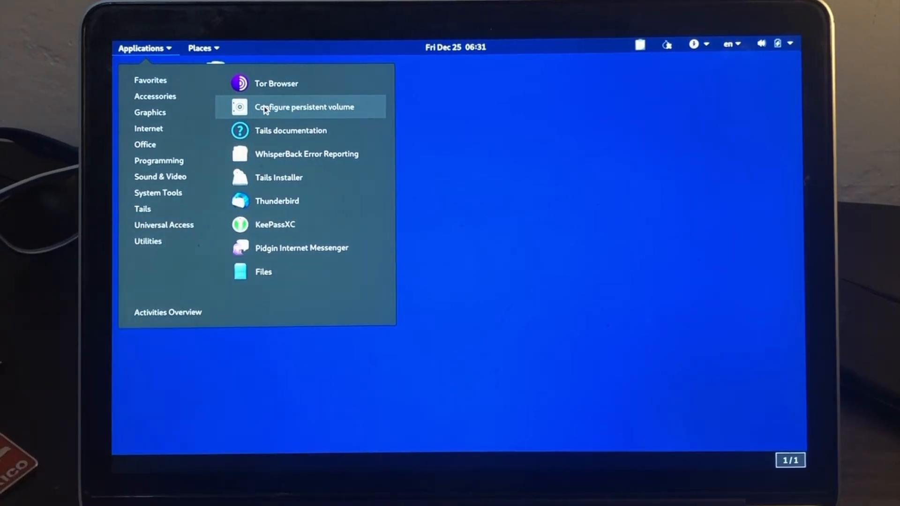
left_click(304, 107)
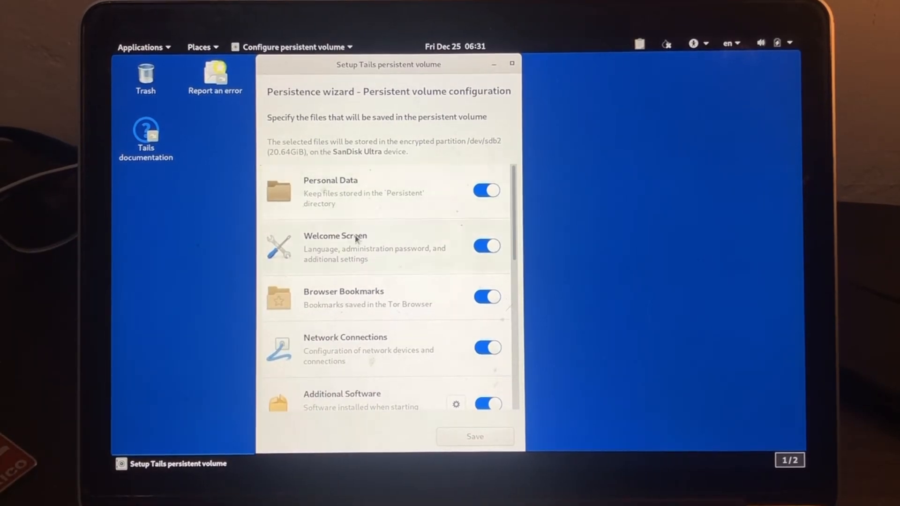
scroll("down", 3)
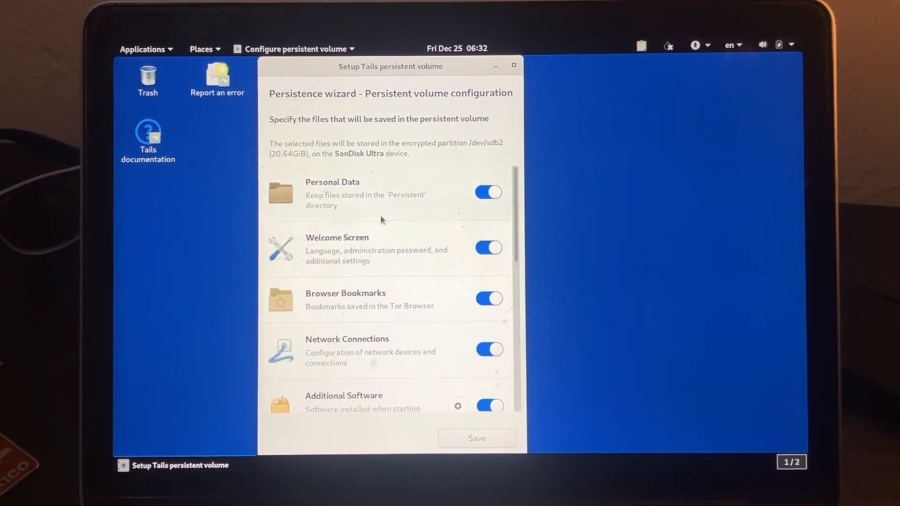
mouse_move(423, 370)
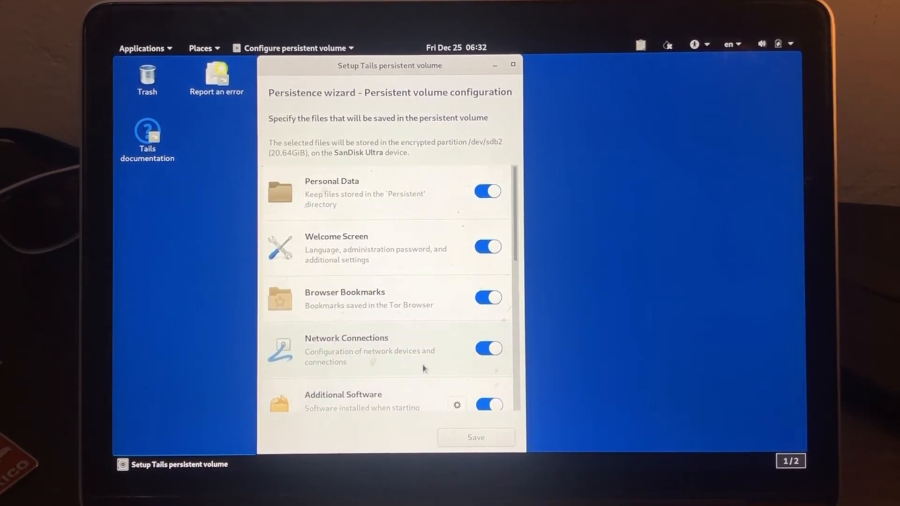
mouse_move(464, 374)
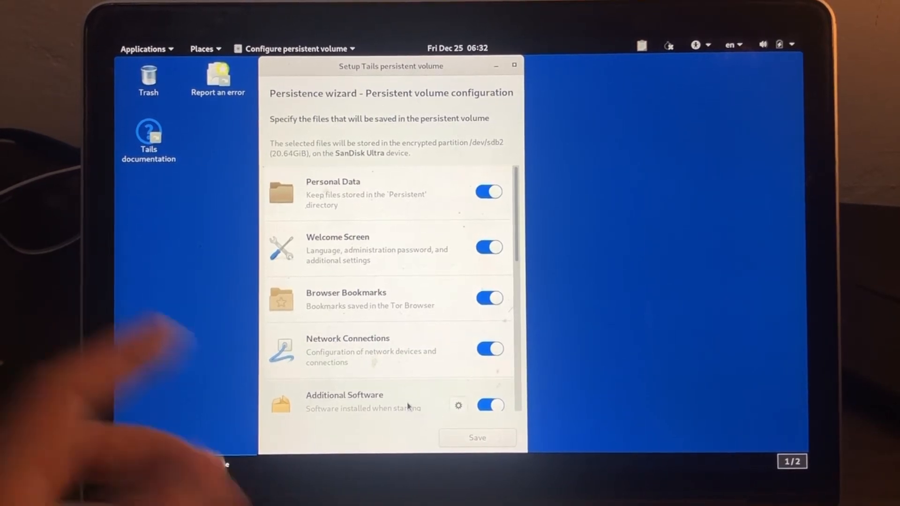
- Attempt to launch the Unsafe Browser from Applications and cancel at its warning dialog
left_click(477, 437)
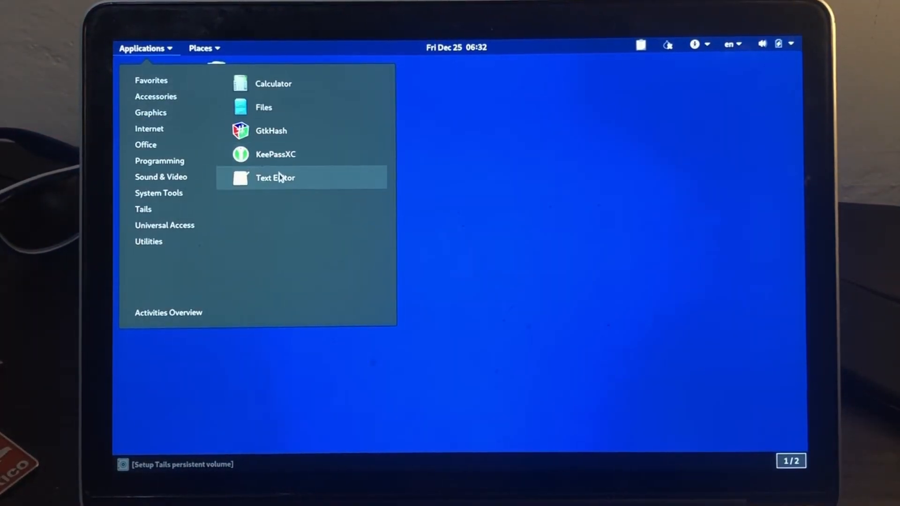
mouse_move(270, 131)
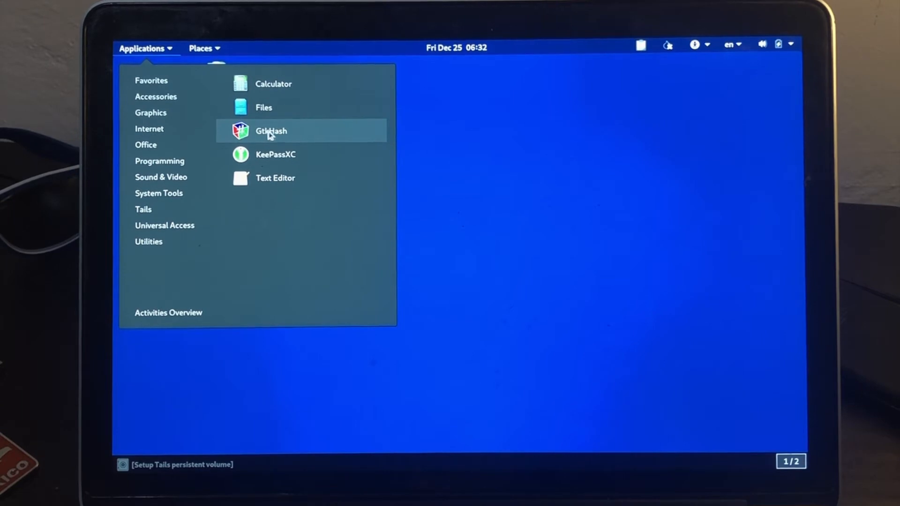
mouse_move(267, 107)
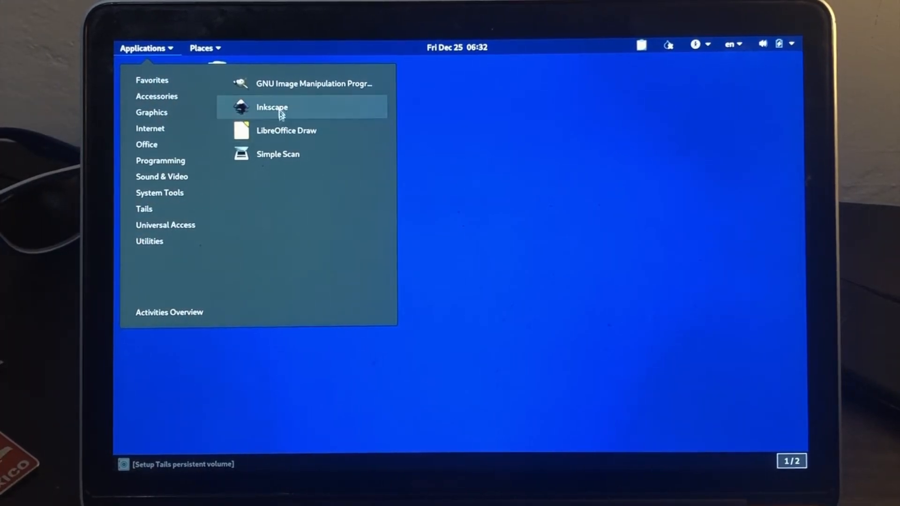
mouse_move(294, 131)
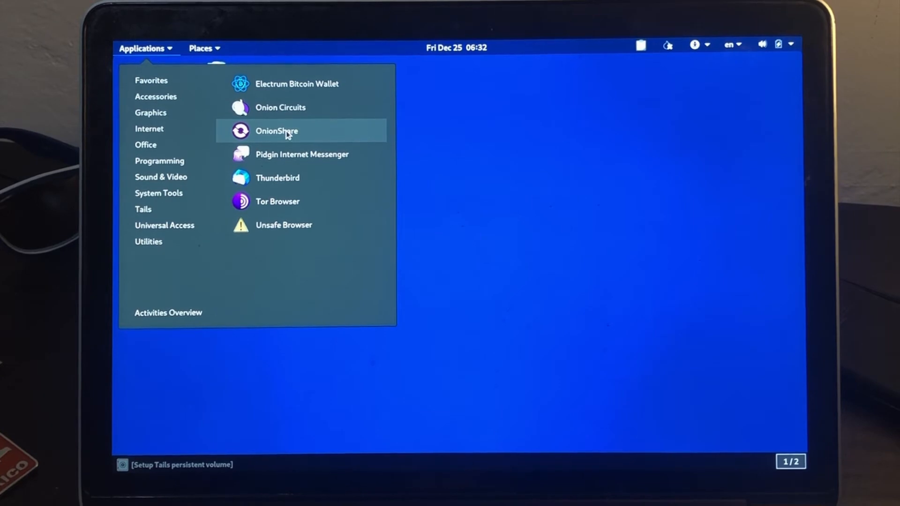
mouse_move(293, 224)
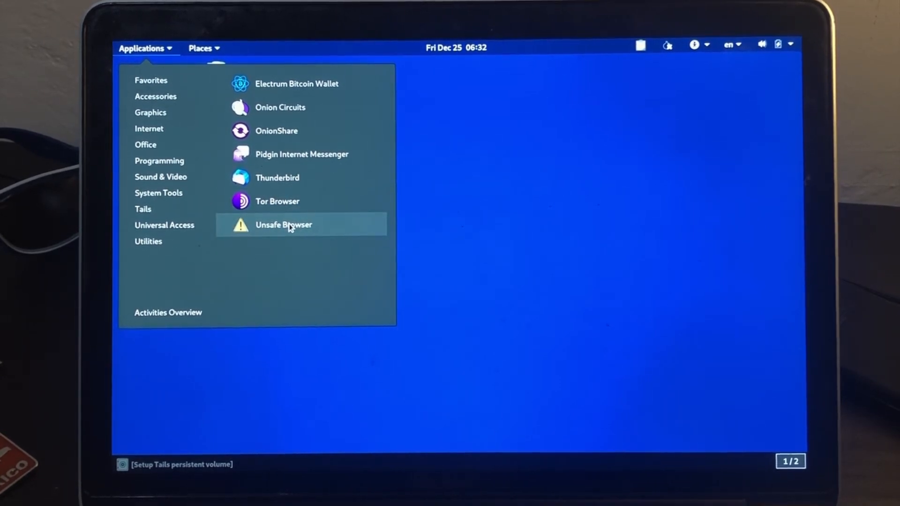
left_click(283, 224)
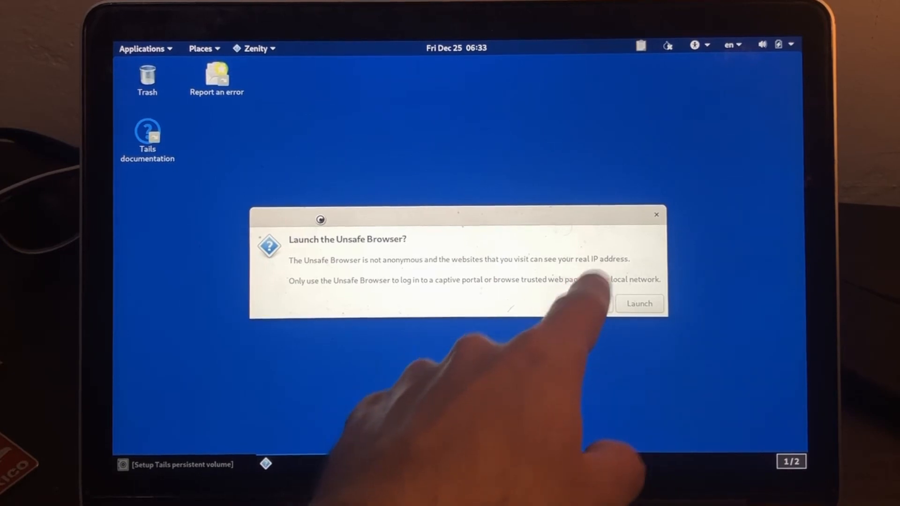
left_click(638, 303)
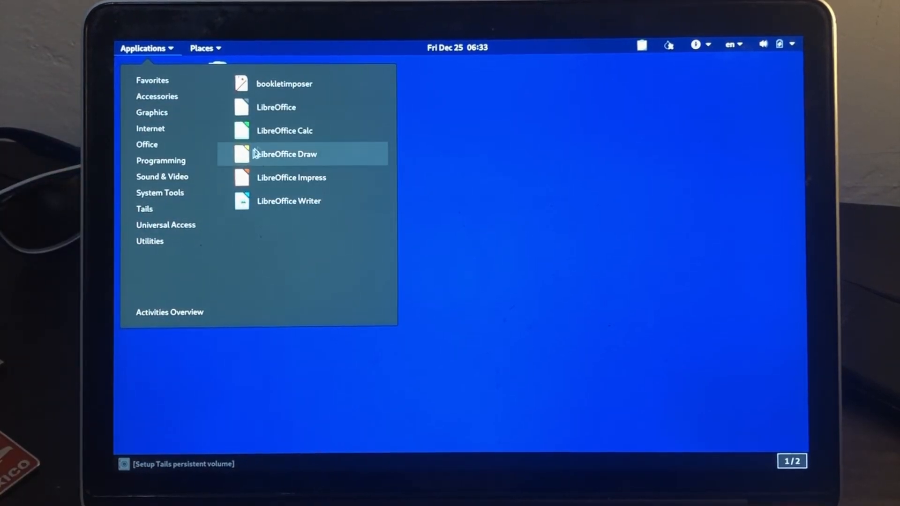
mouse_move(298, 182)
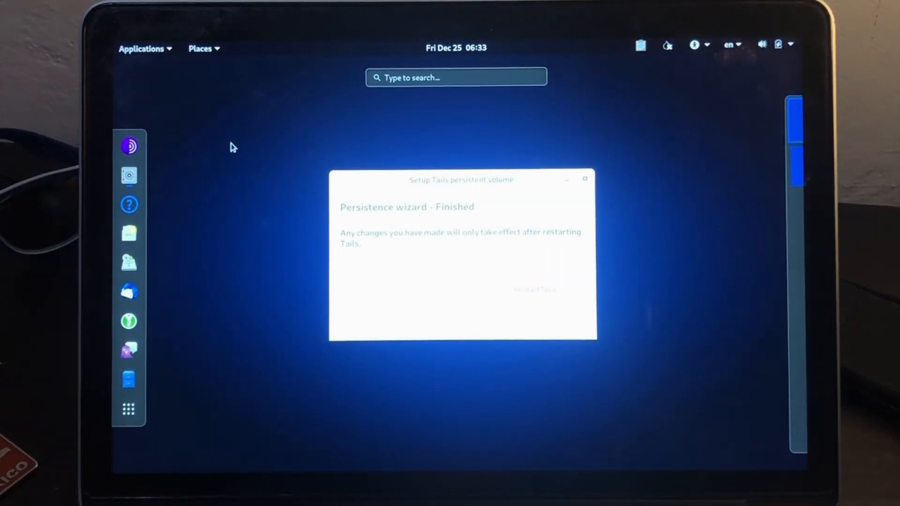
- Return to the Applications menu to browse System Tools
left_click(141, 49)
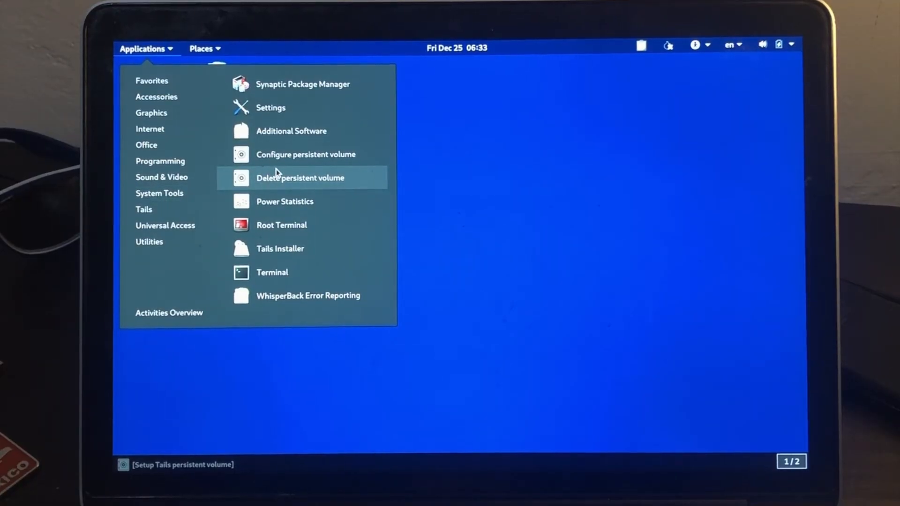
mouse_move(305, 154)
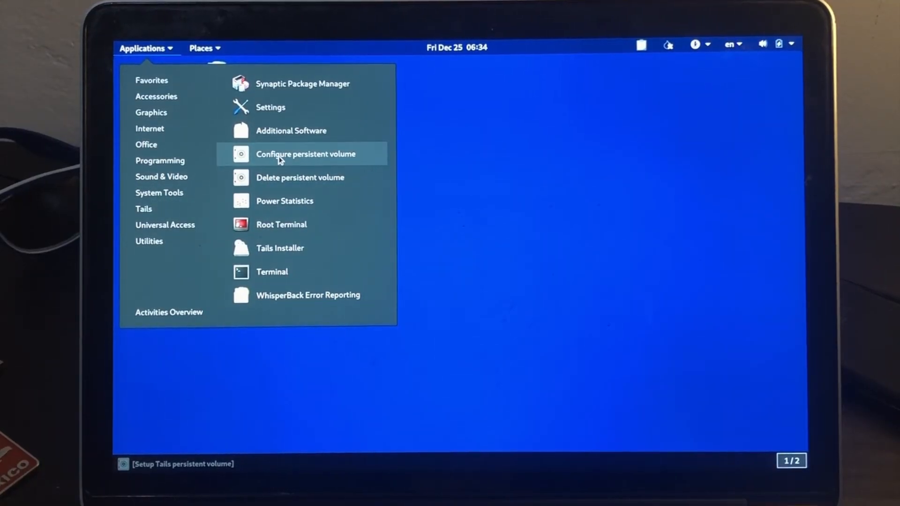
mouse_move(270, 107)
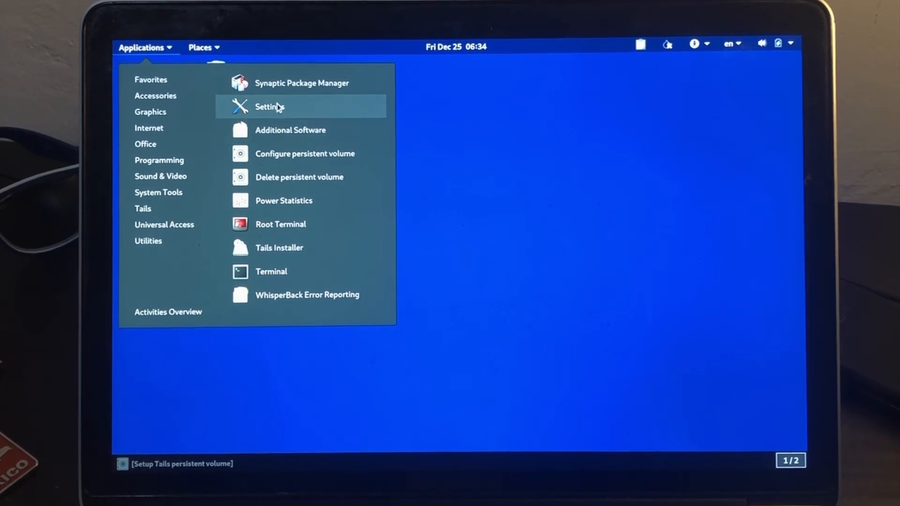
- Change the desktop background to the teal Debian wallpaper in GNOME Settings
left_click(269, 107)
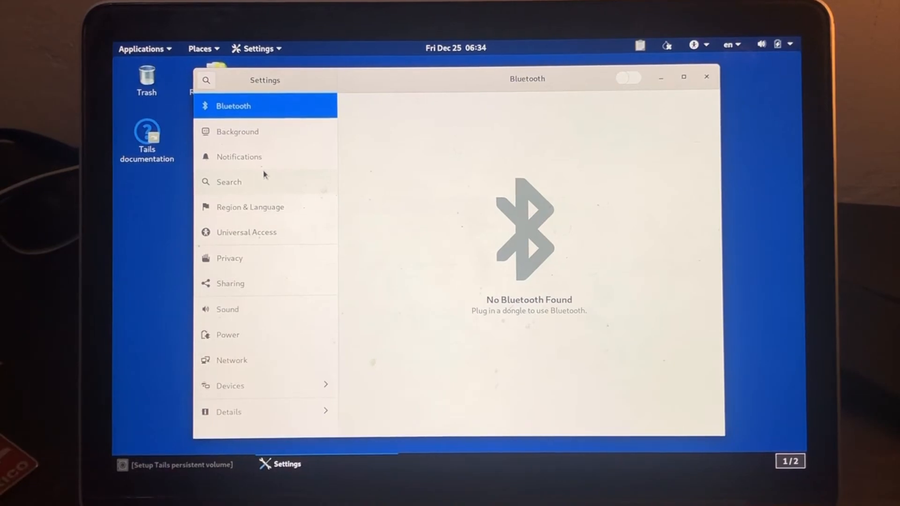
left_click(237, 132)
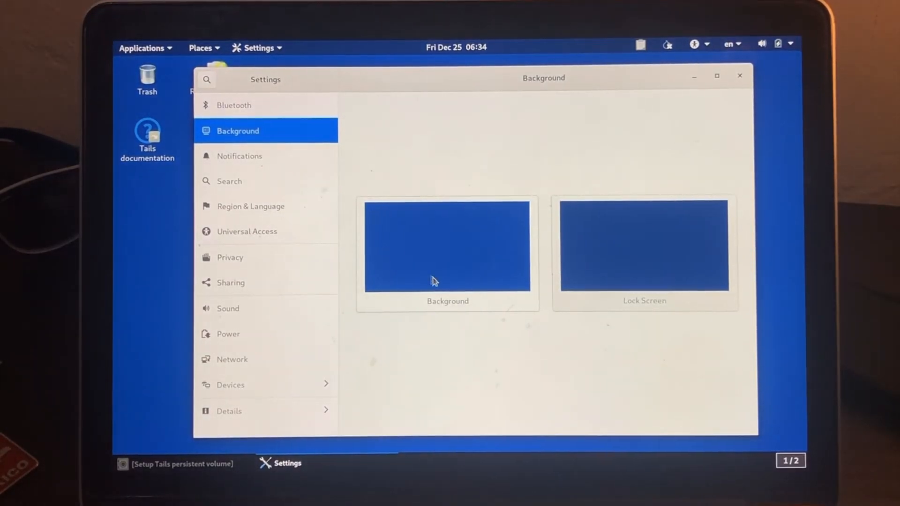
left_click(447, 249)
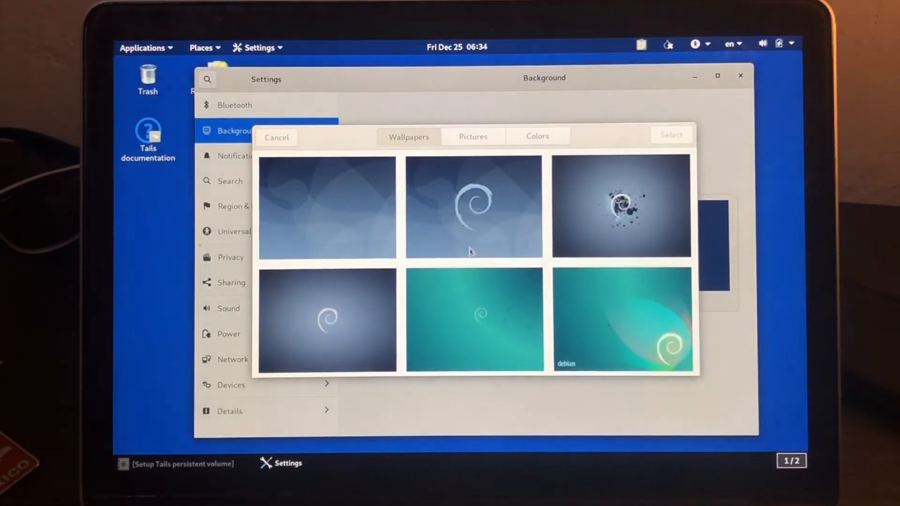
left_click(622, 318)
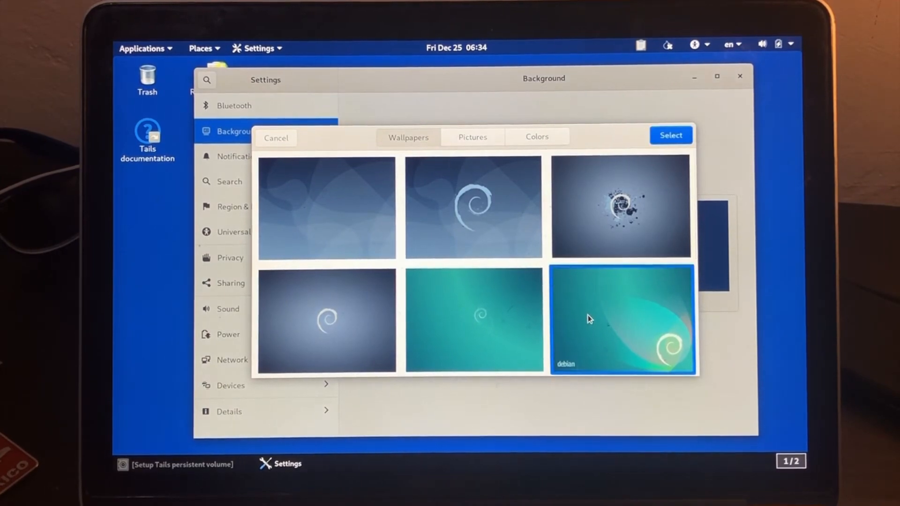
left_click(229, 181)
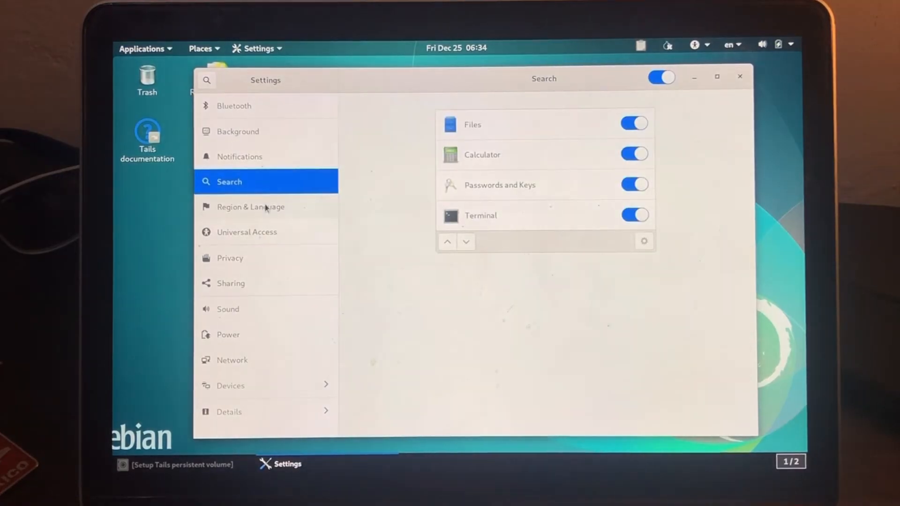
- Browse Region & Language, accessibility, Bluetooth, Displays, Keyboard and Mouse & Touchpad panels, then close Settings
left_click(251, 206)
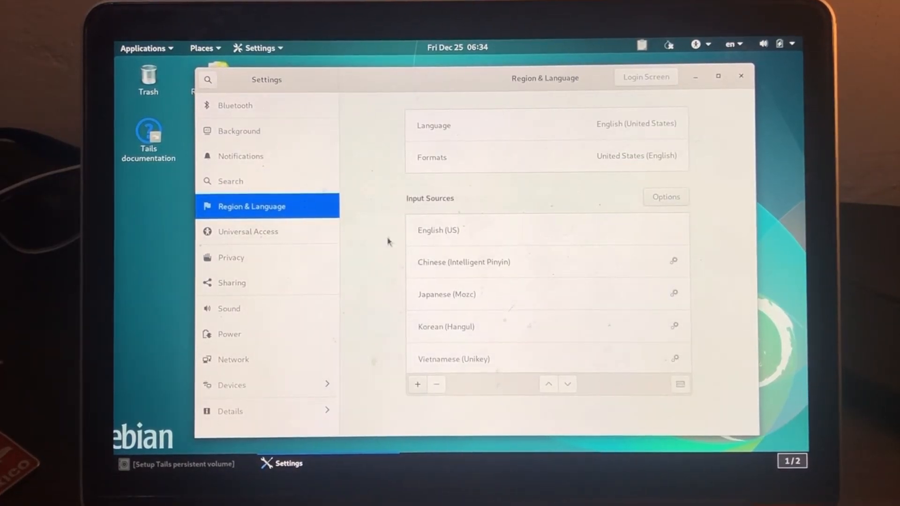
left_click(732, 44)
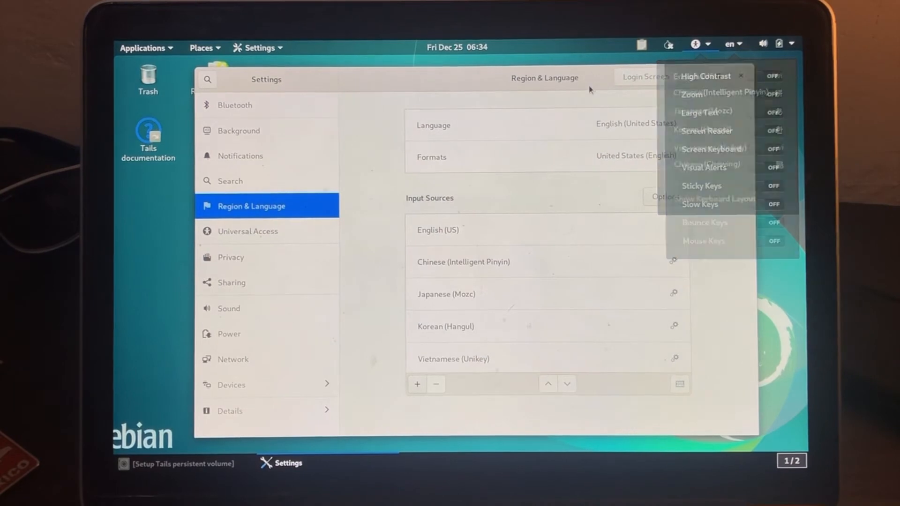
left_click(234, 104)
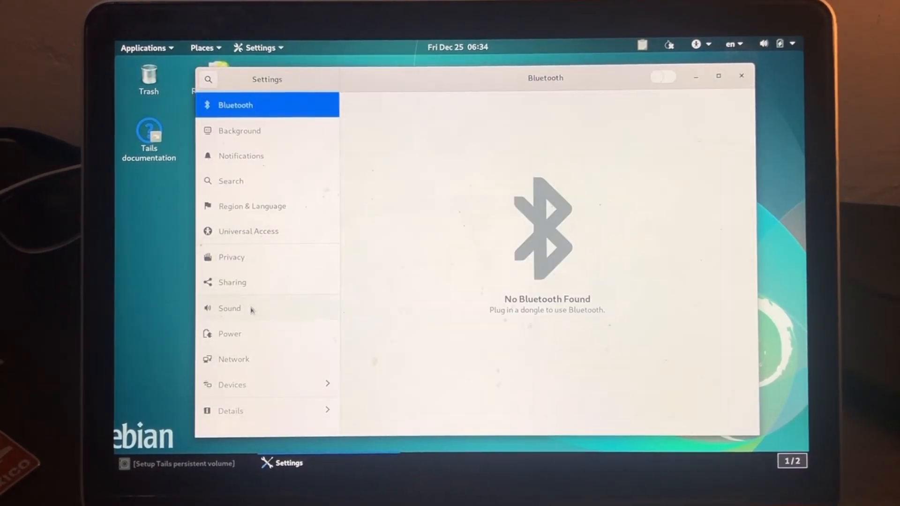
left_click(231, 384)
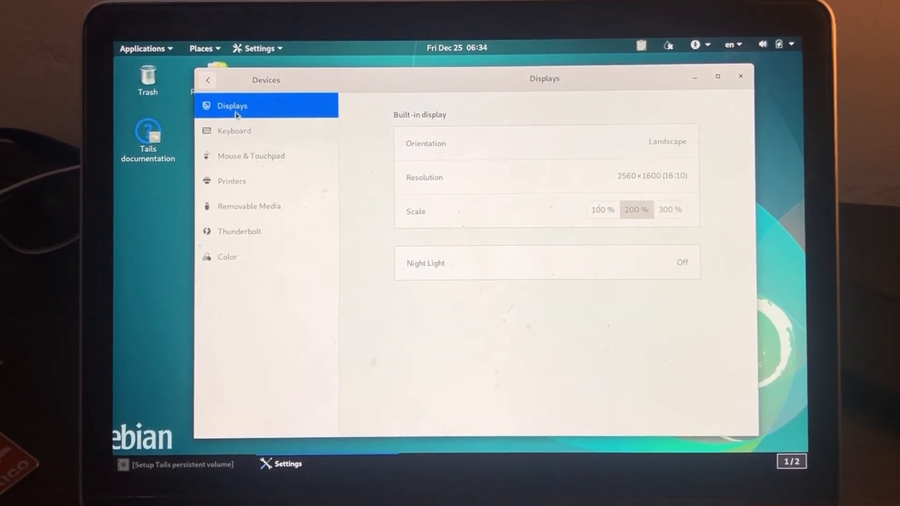
left_click(234, 131)
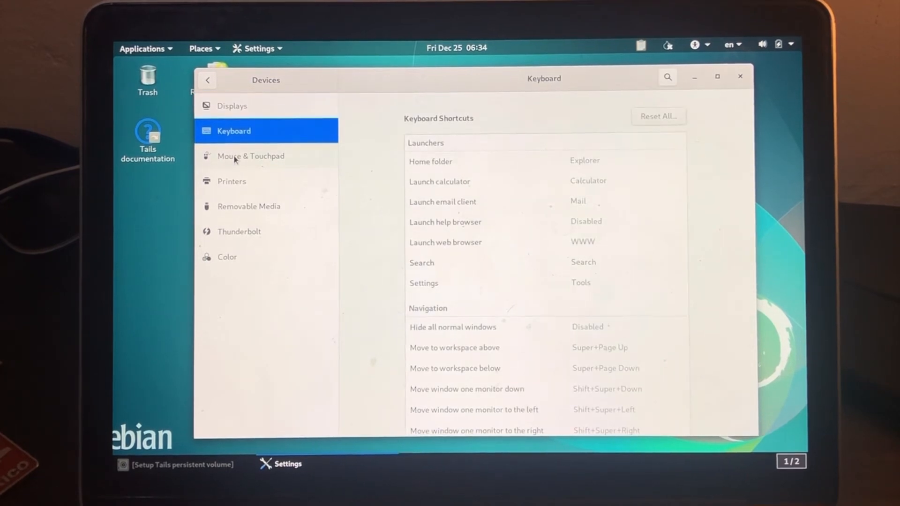
left_click(251, 155)
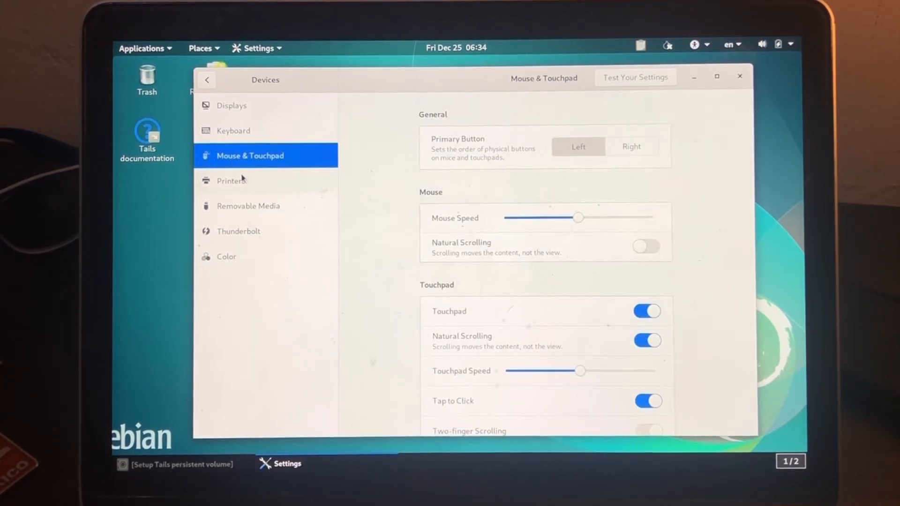
left_click(739, 76)
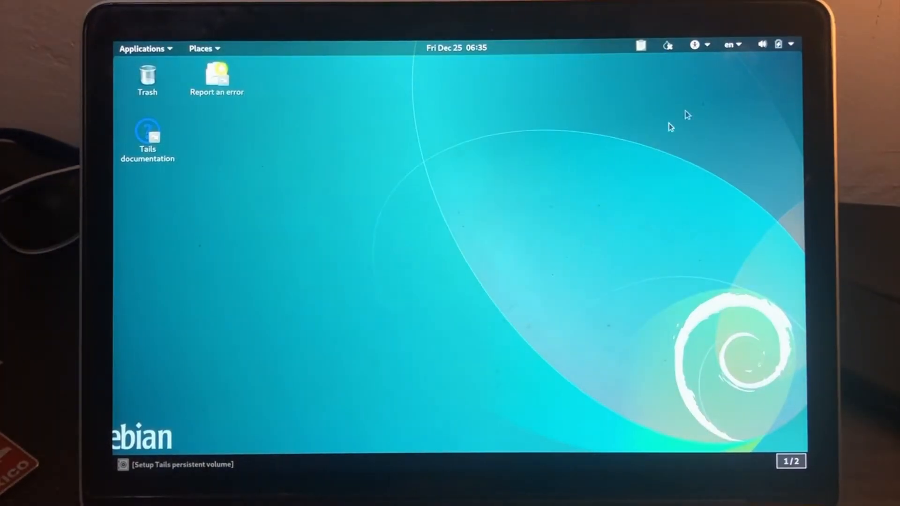
left_click(143, 48)
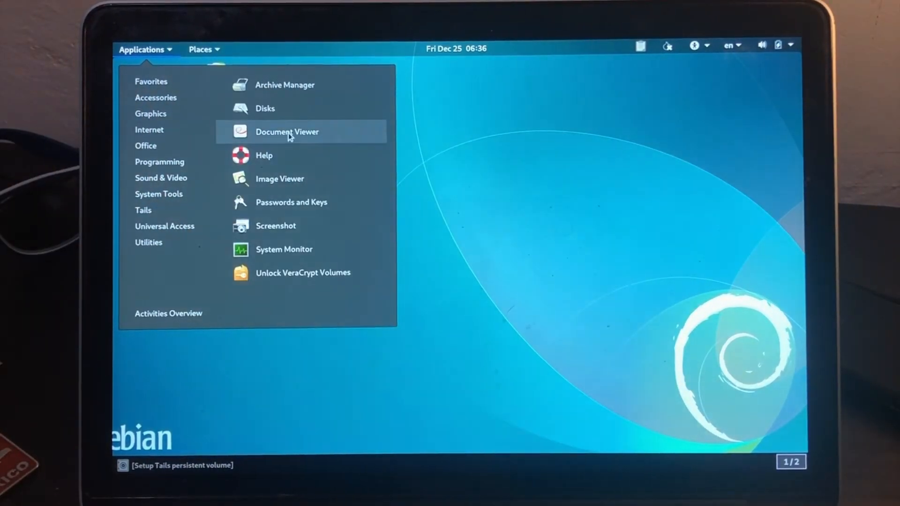
left_click(283, 249)
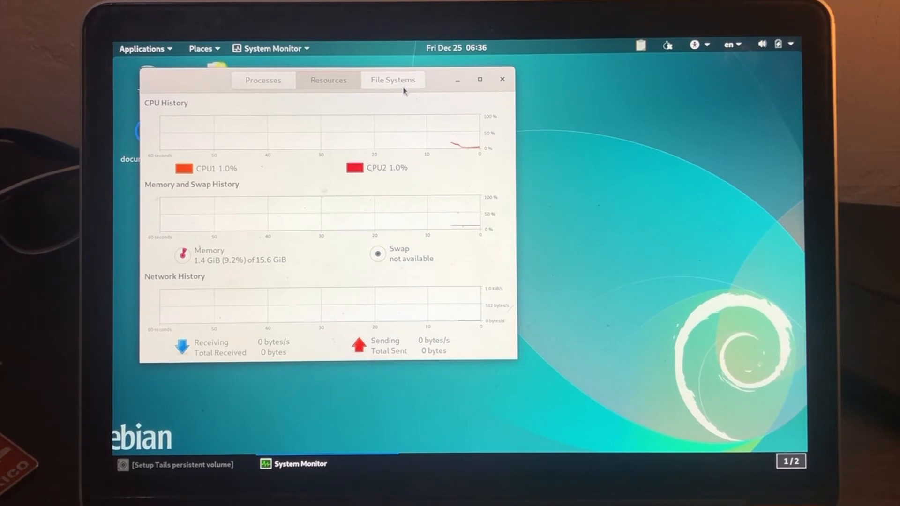
left_click(503, 79)
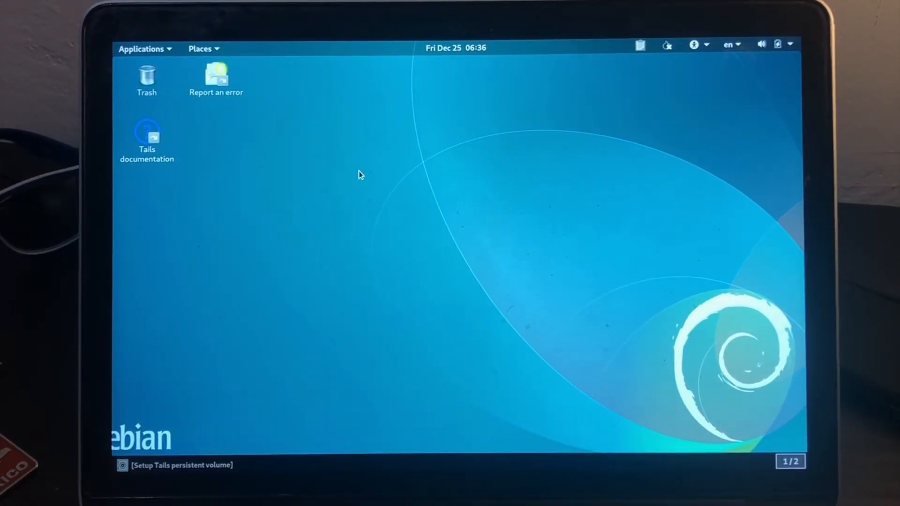
right_click(359, 175)
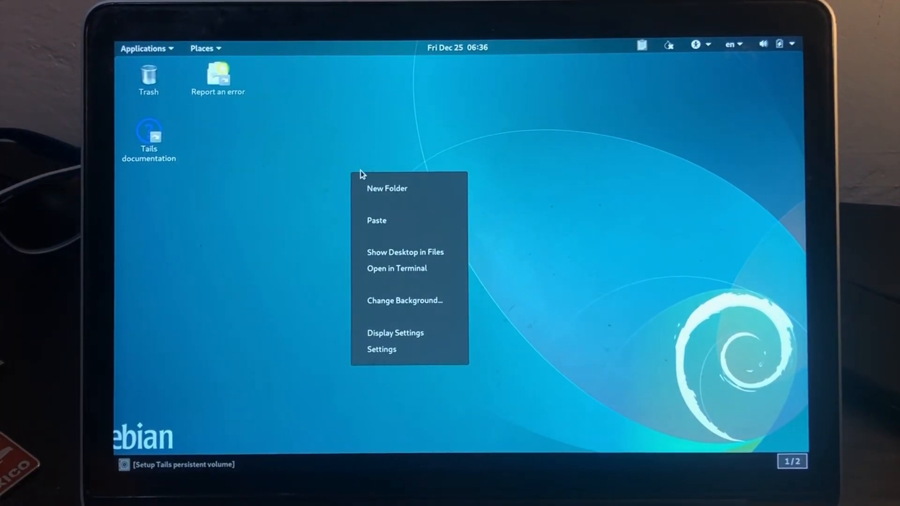
mouse_move(396, 269)
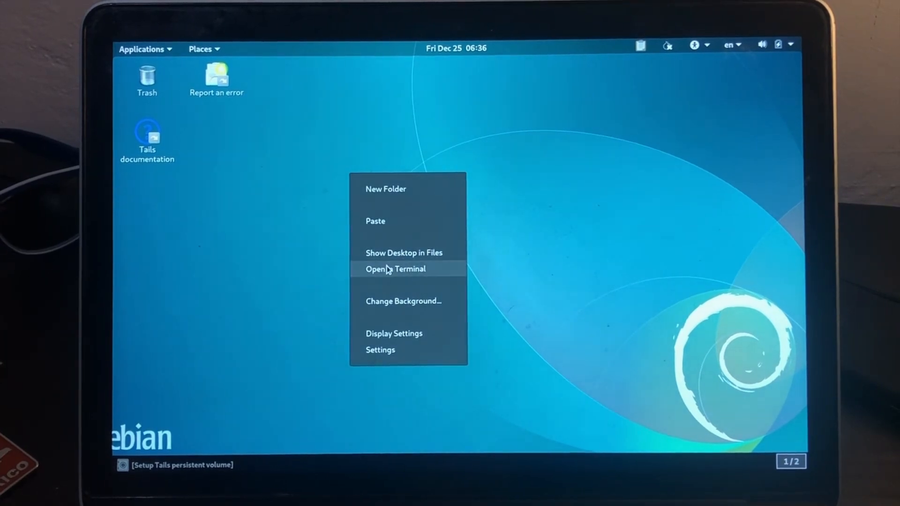
left_click(395, 269)
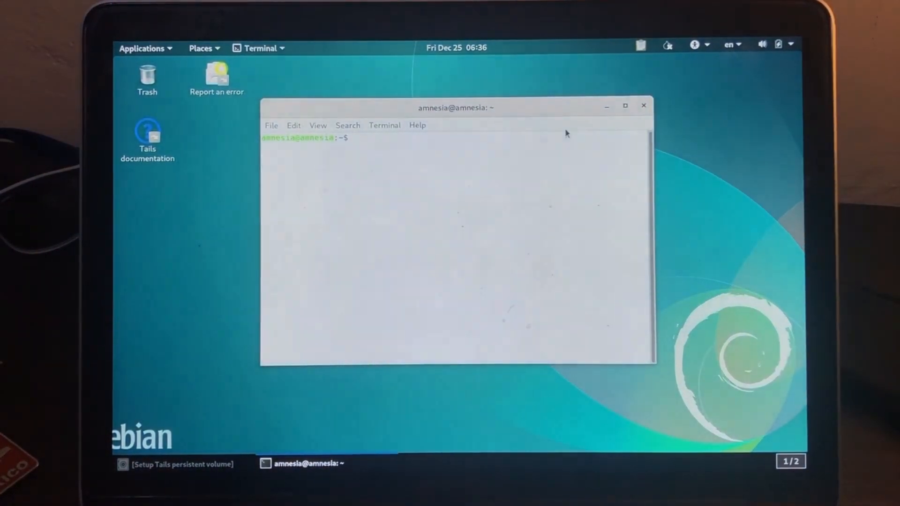
left_click(643, 106)
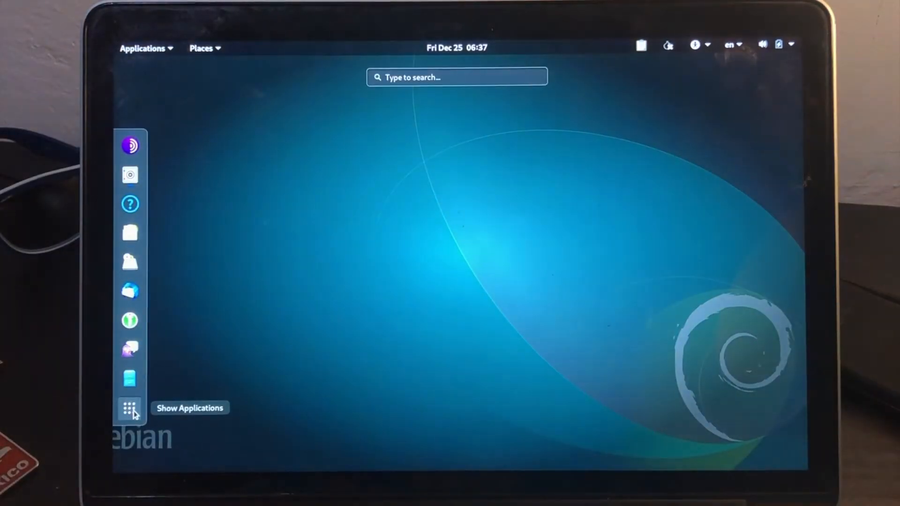
left_click(130, 407)
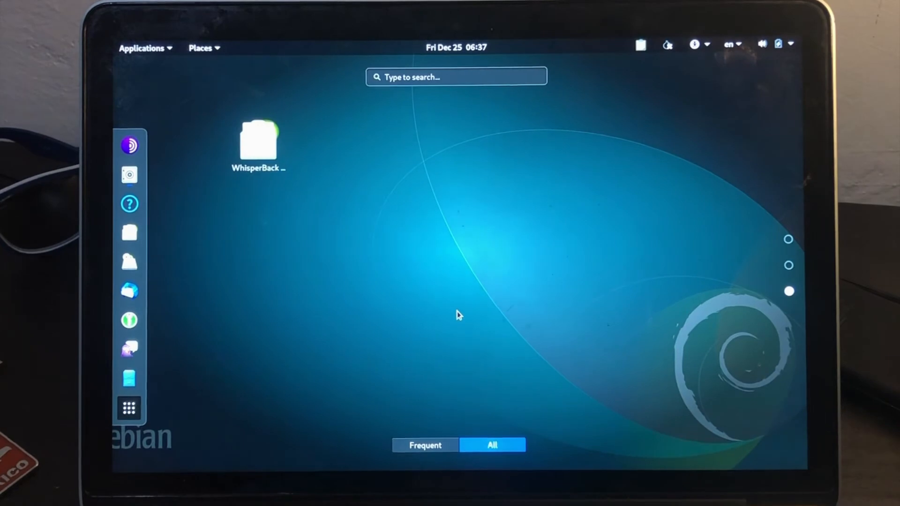
left_click(492, 444)
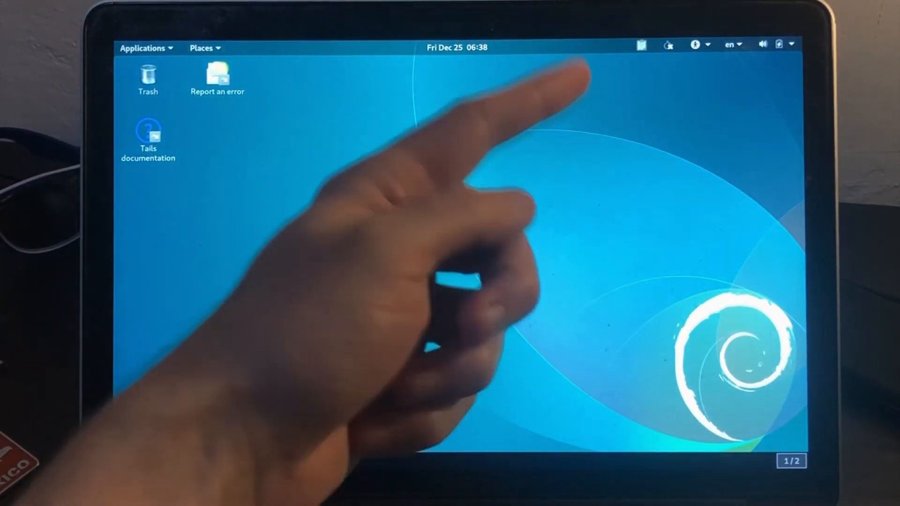
left_click(142, 47)
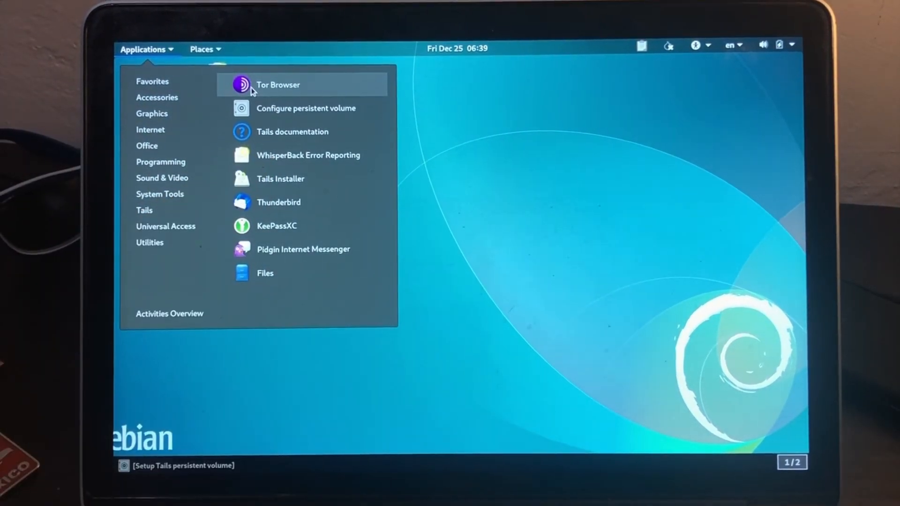
left_click(277, 85)
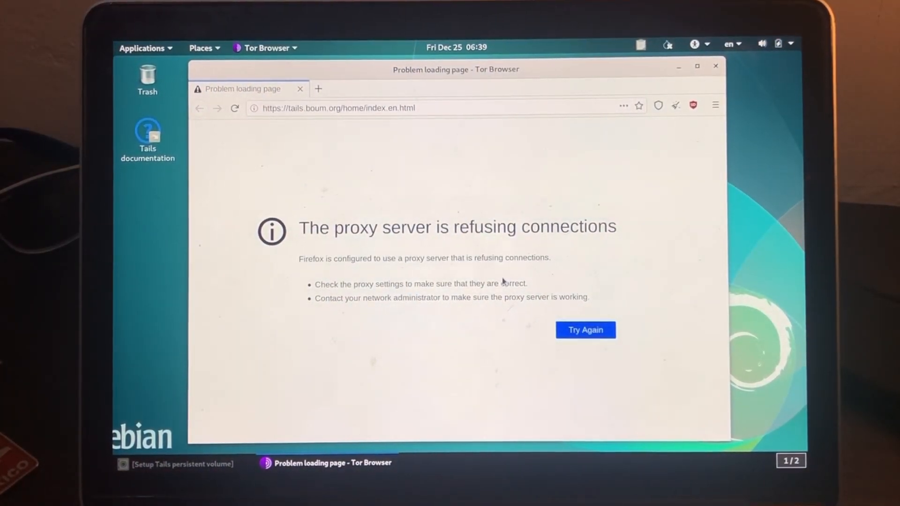
mouse_move(658, 106)
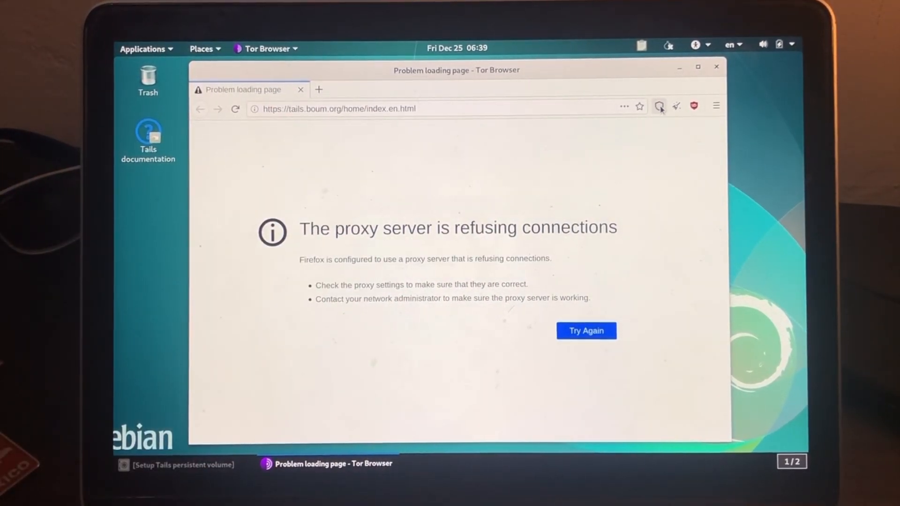
left_click(659, 106)
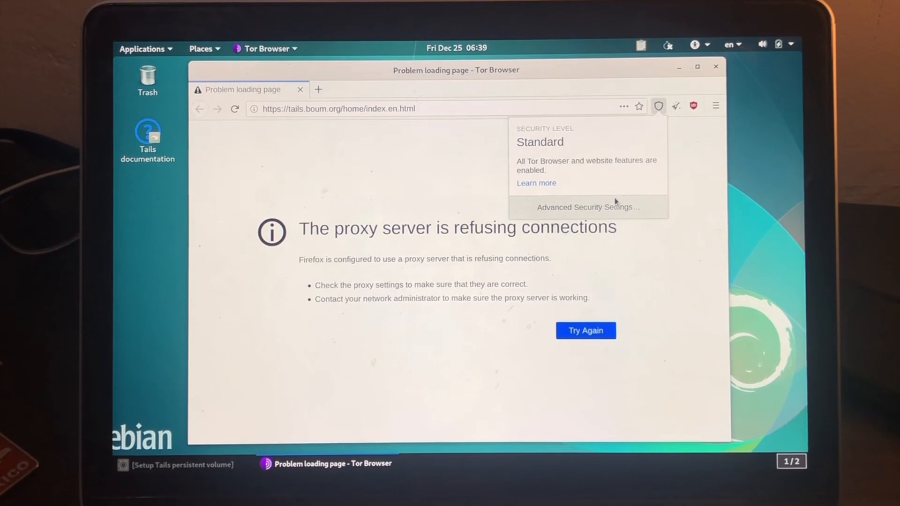
left_click(585, 207)
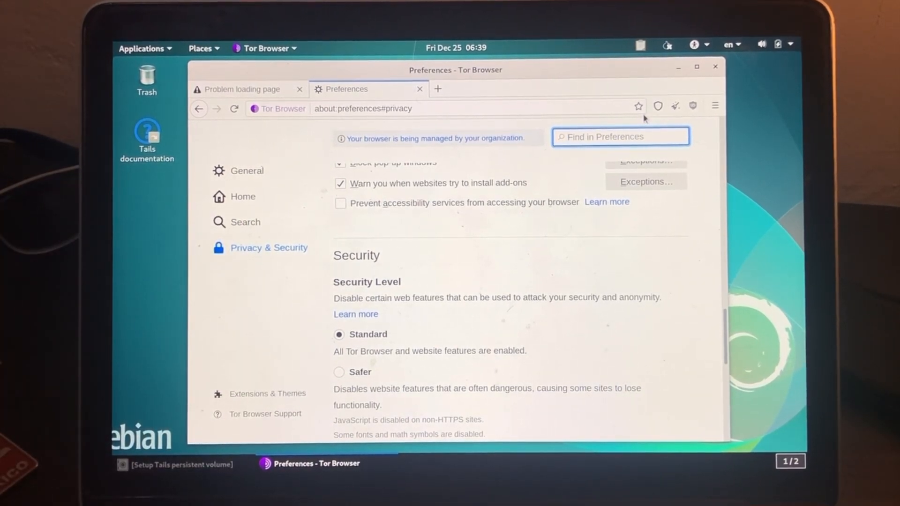
left_click(674, 106)
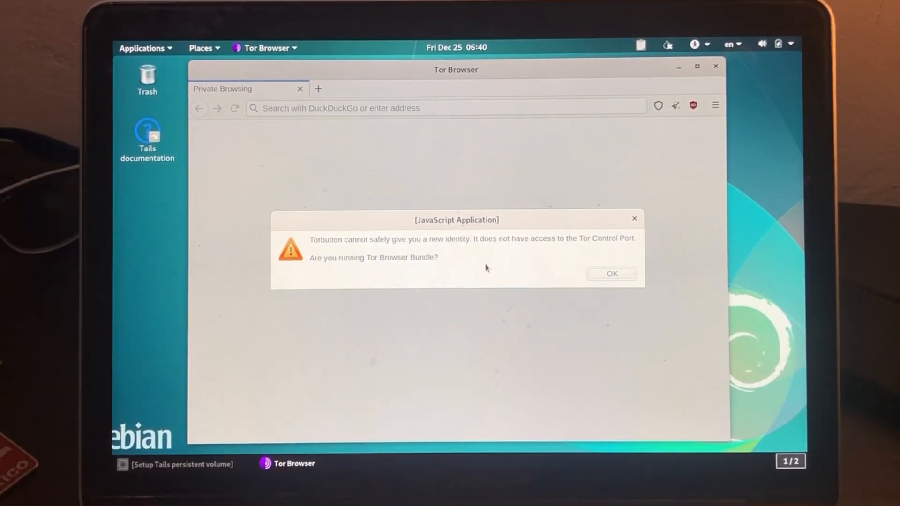
mouse_move(573, 277)
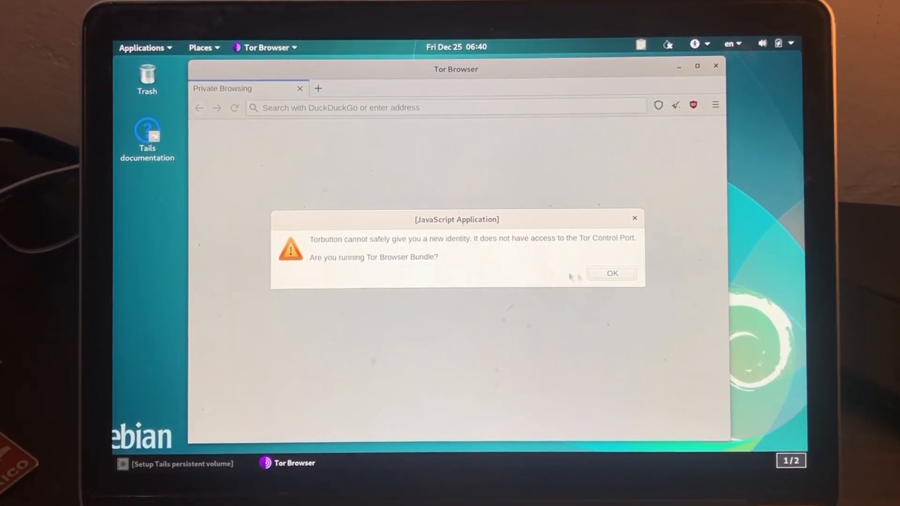
left_click(610, 273)
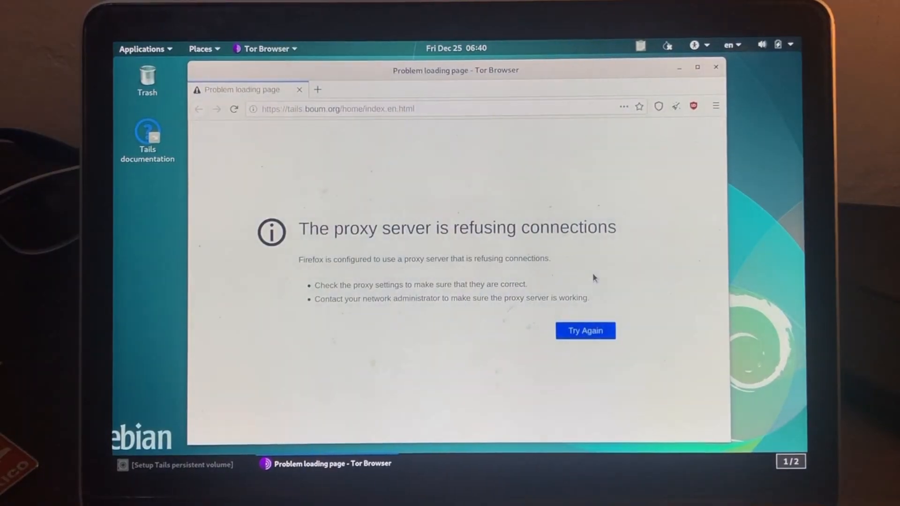
left_click(714, 66)
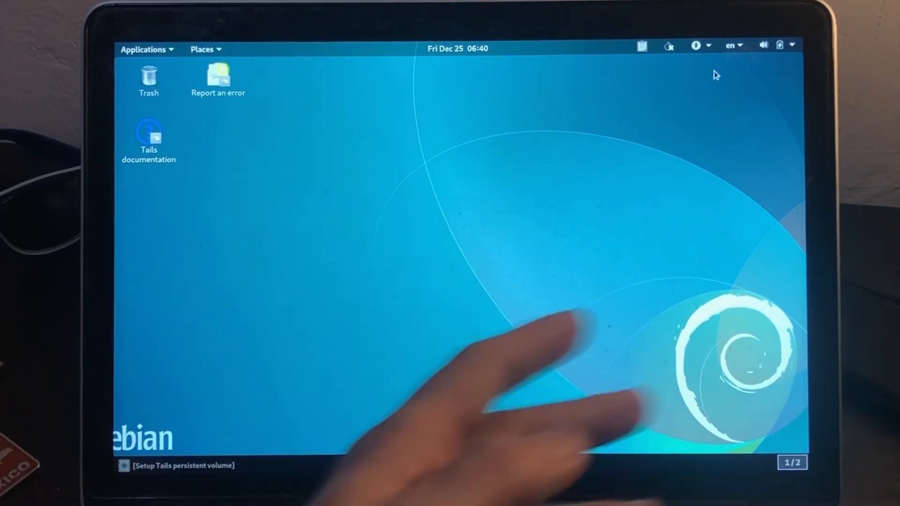